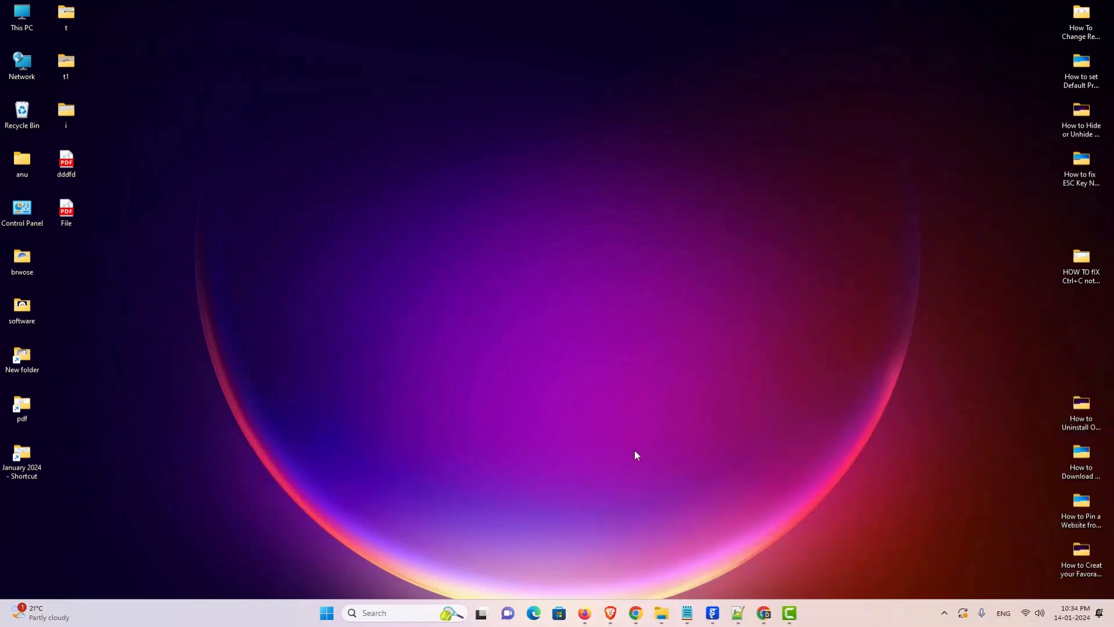
mouse_move(634, 613)
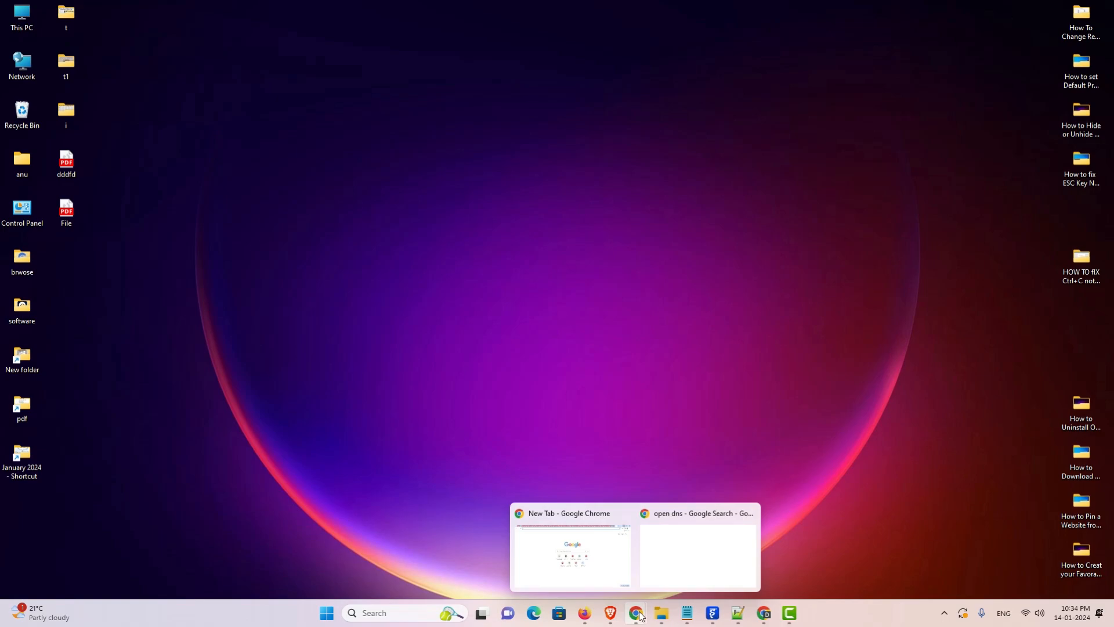
Bring the Chrome window with the 'open dns' Google search back to the front.
left_click(698, 548)
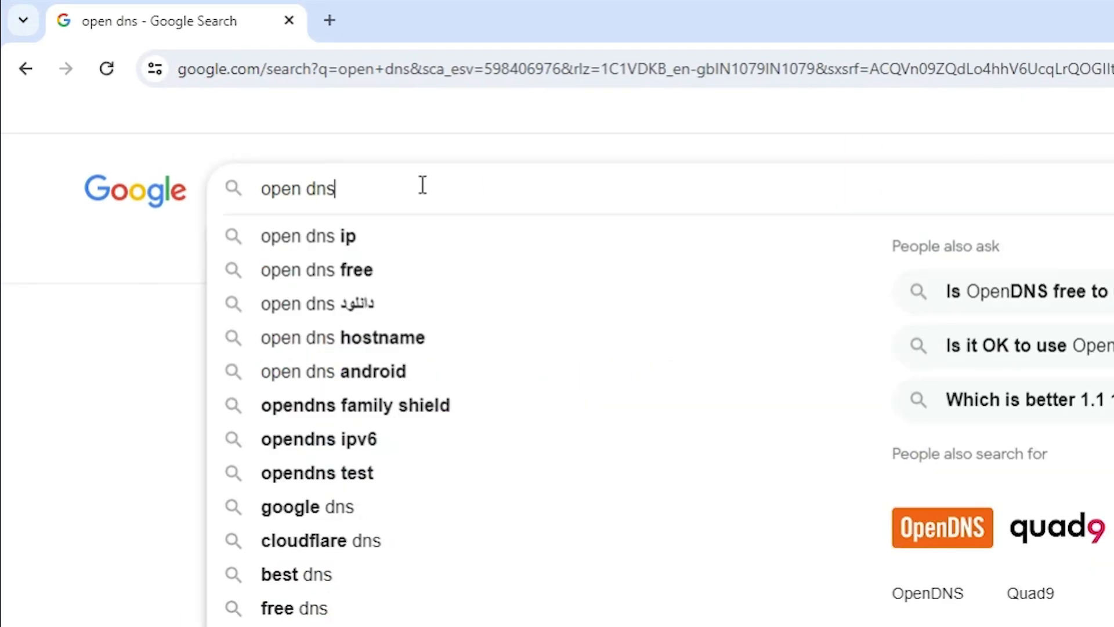
Run the Google search for 'open dns' to list OpenDNS results.
key("Return")
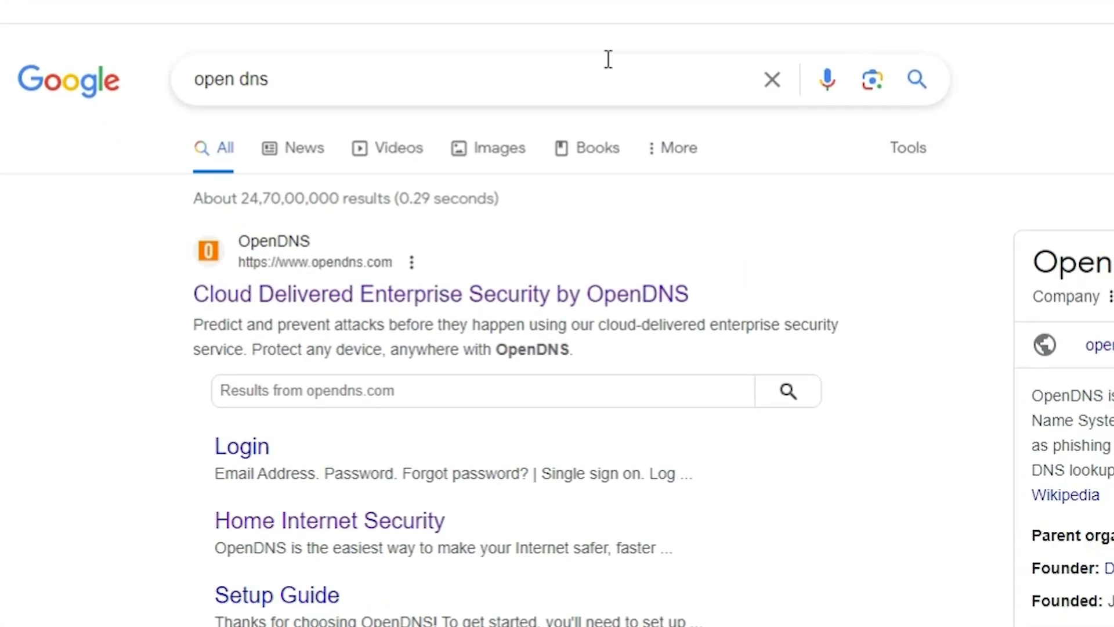
mouse_move(317, 270)
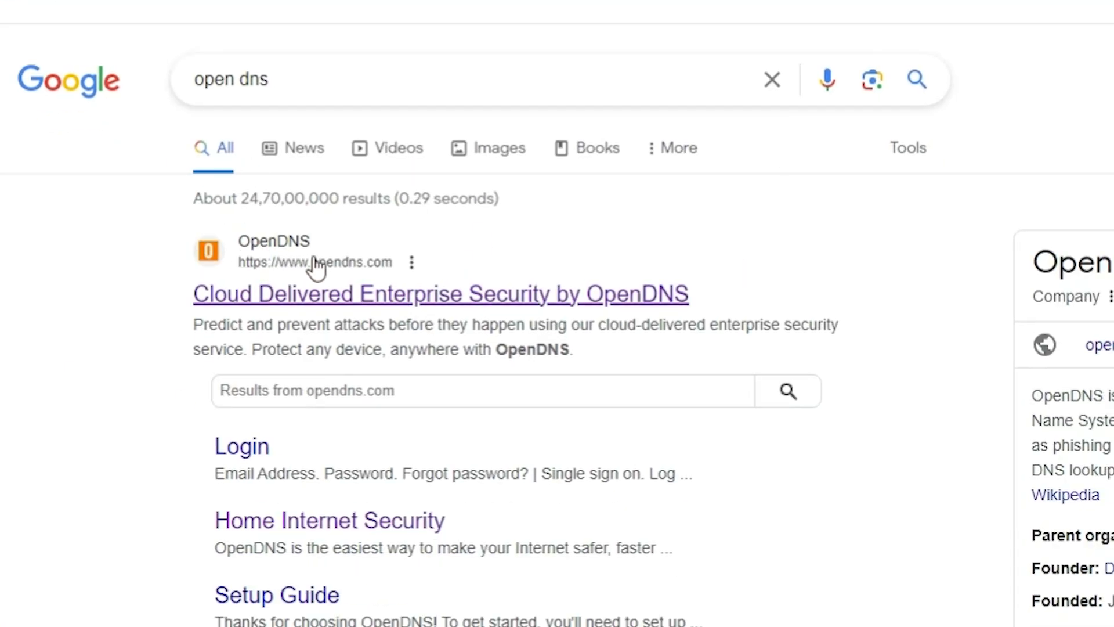
mouse_move(330, 310)
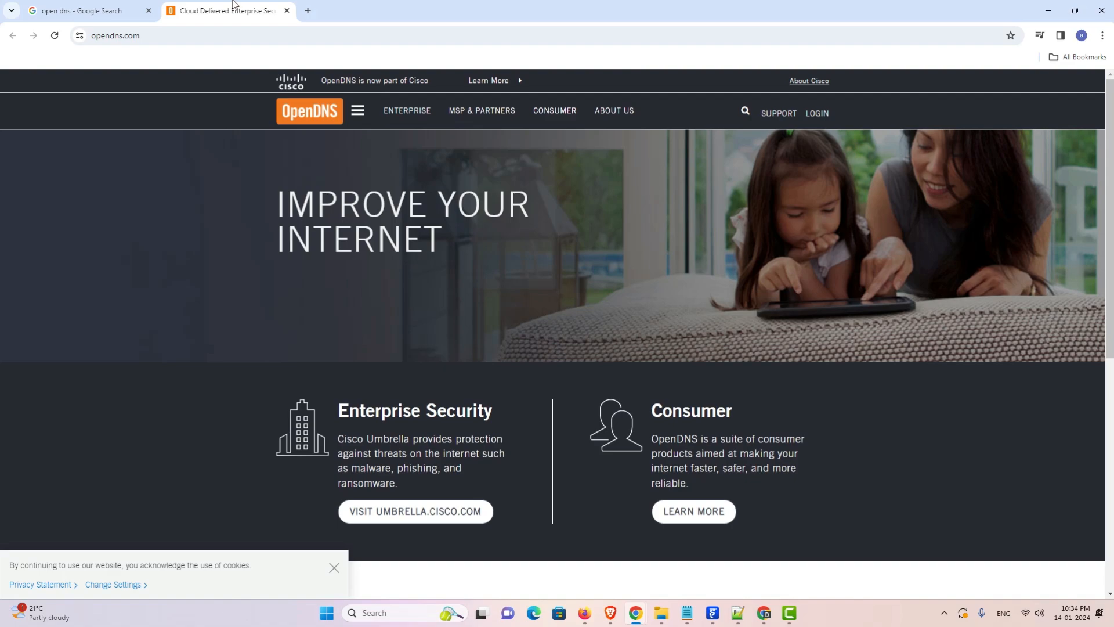
Go to the OpenDNS Consumer page showing the Family Shield, Home, Home VIP and Prosumer plans.
scroll("down", 3)
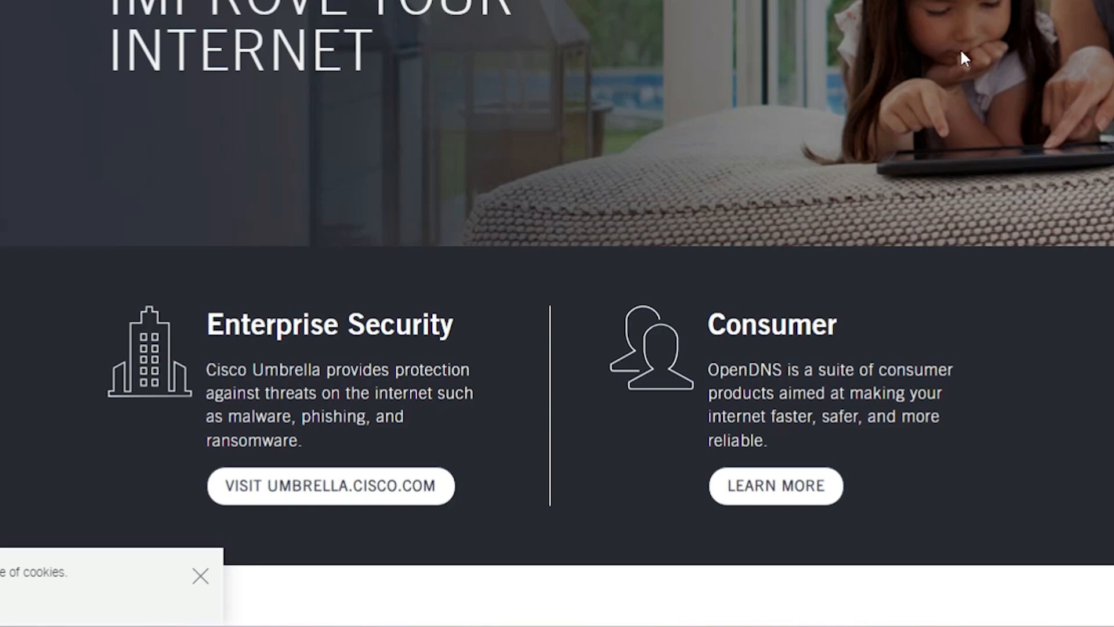
mouse_move(387, 342)
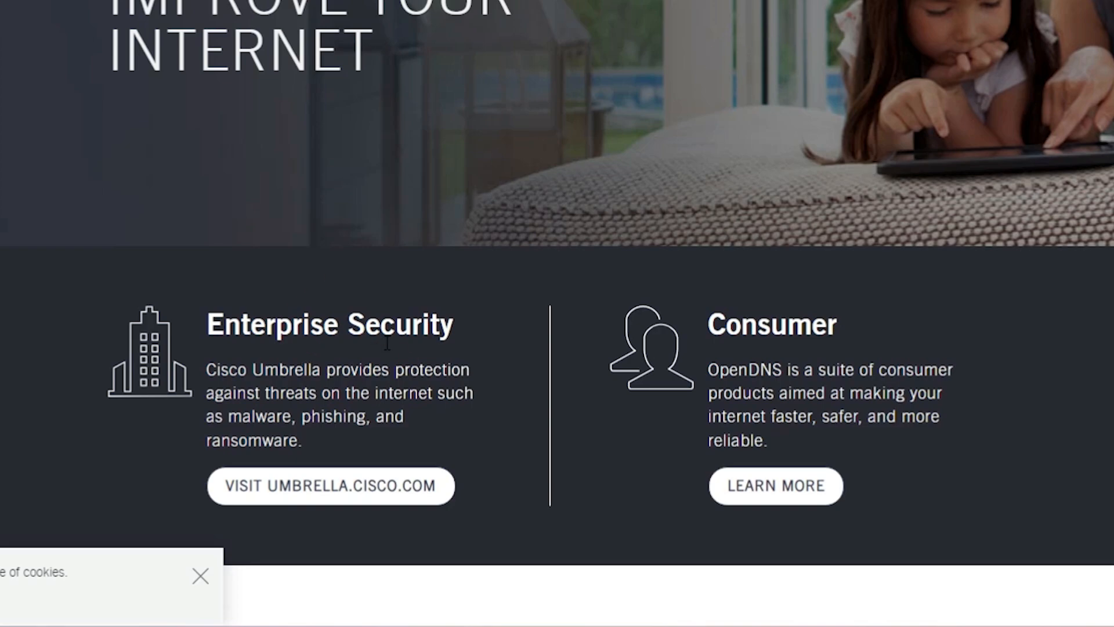
mouse_move(851, 357)
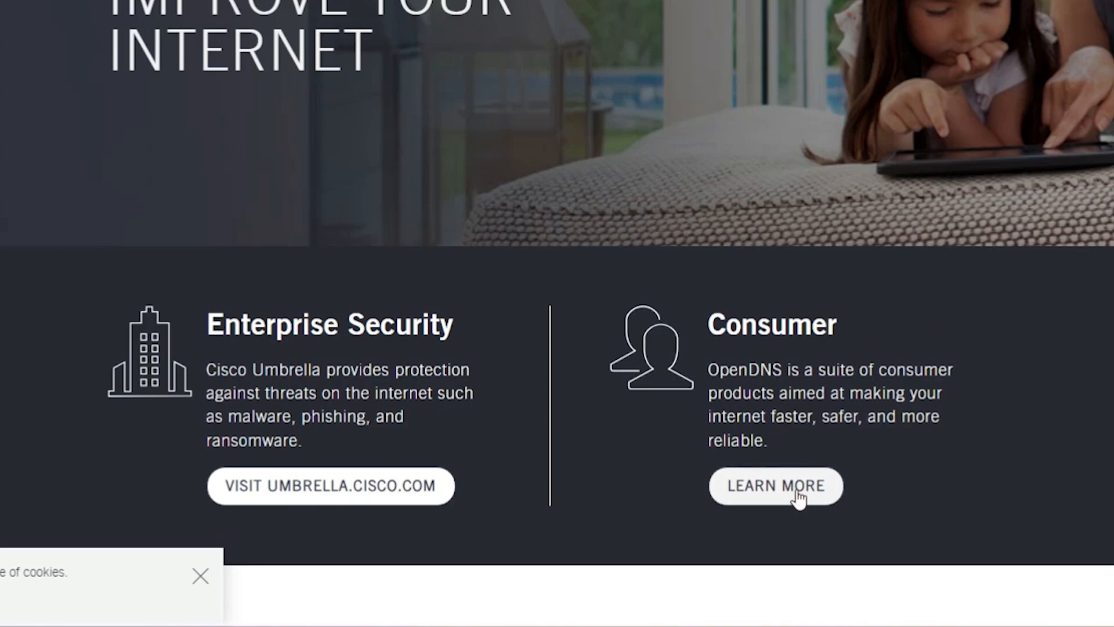
left_click(775, 486)
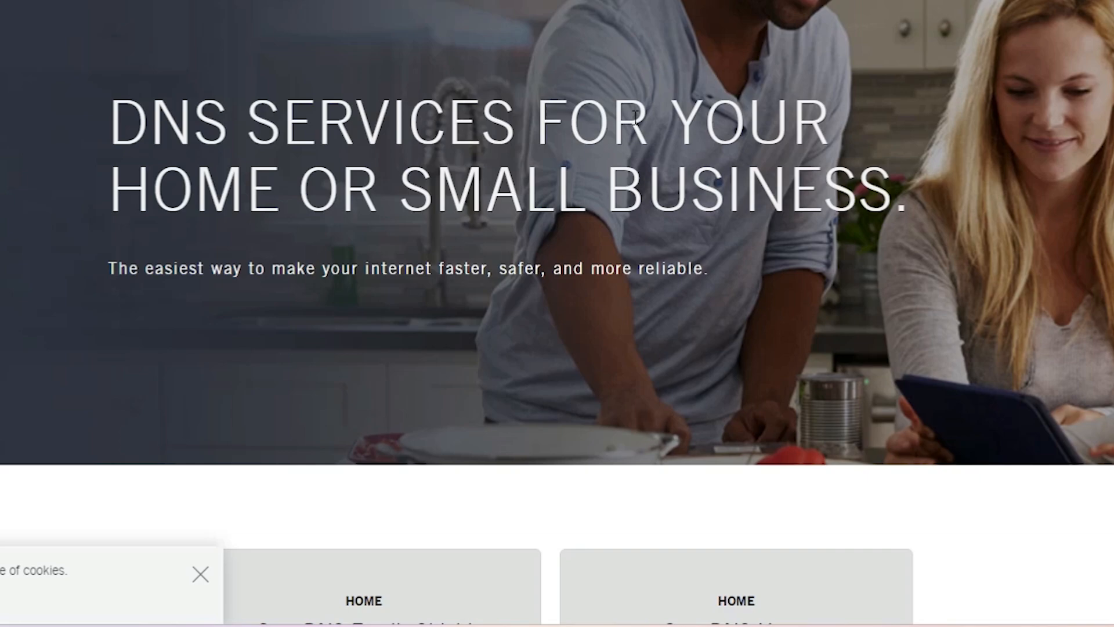
scroll("down", 3)
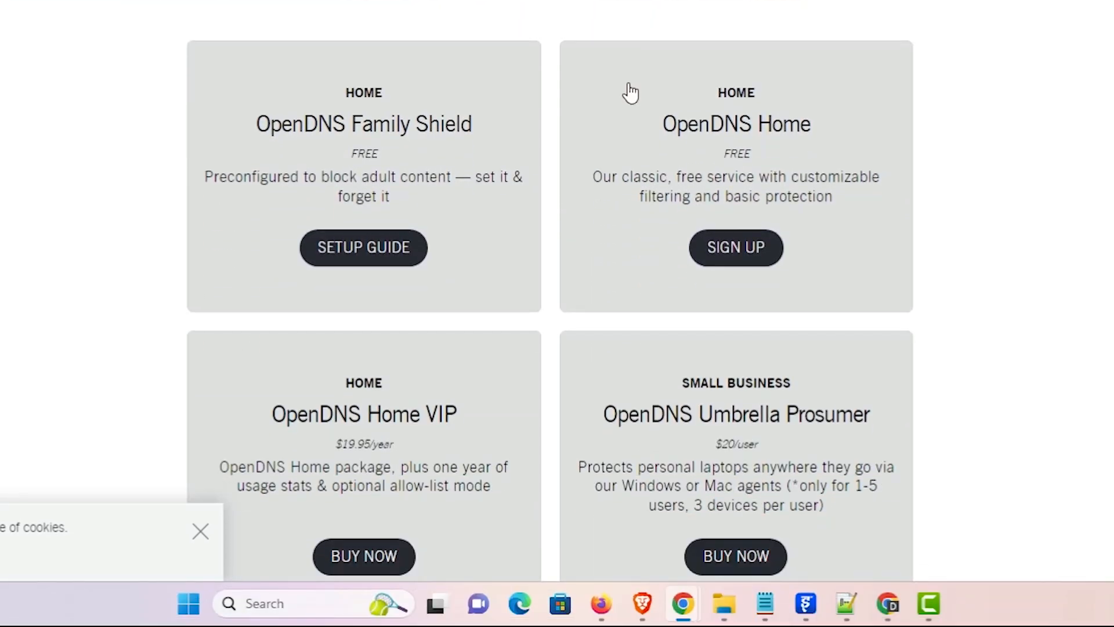
left_click(200, 531)
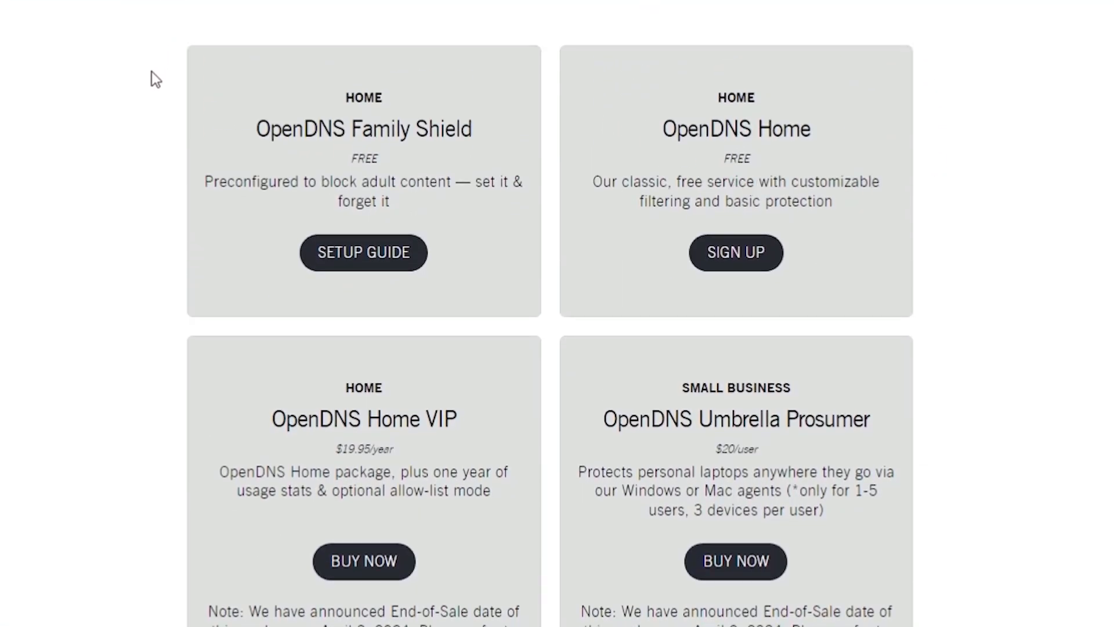
mouse_move(374, 149)
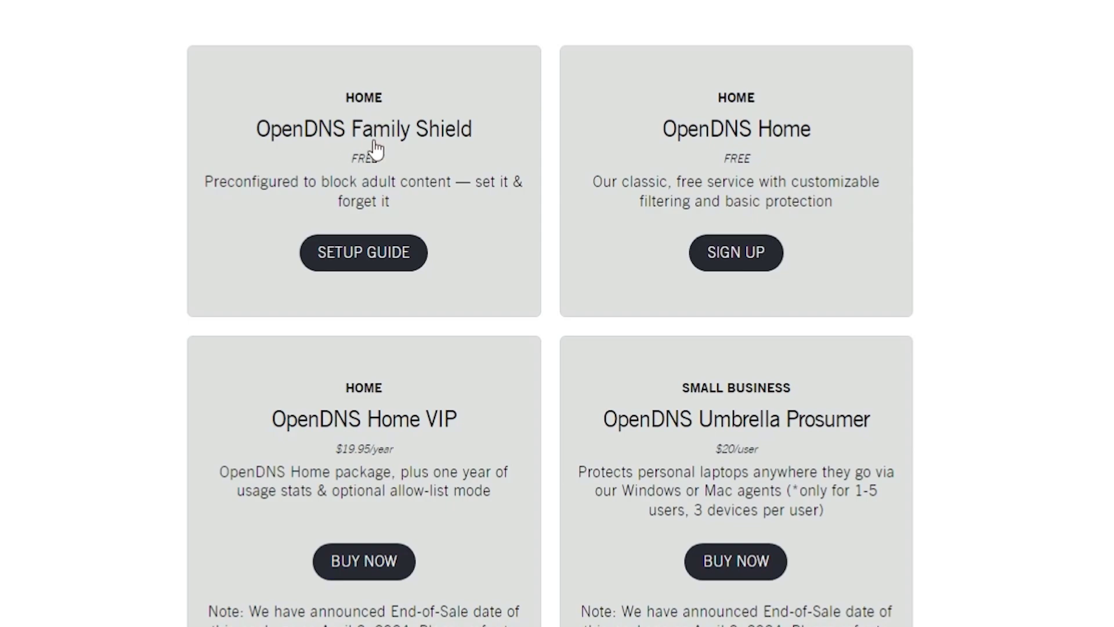
mouse_move(423, 142)
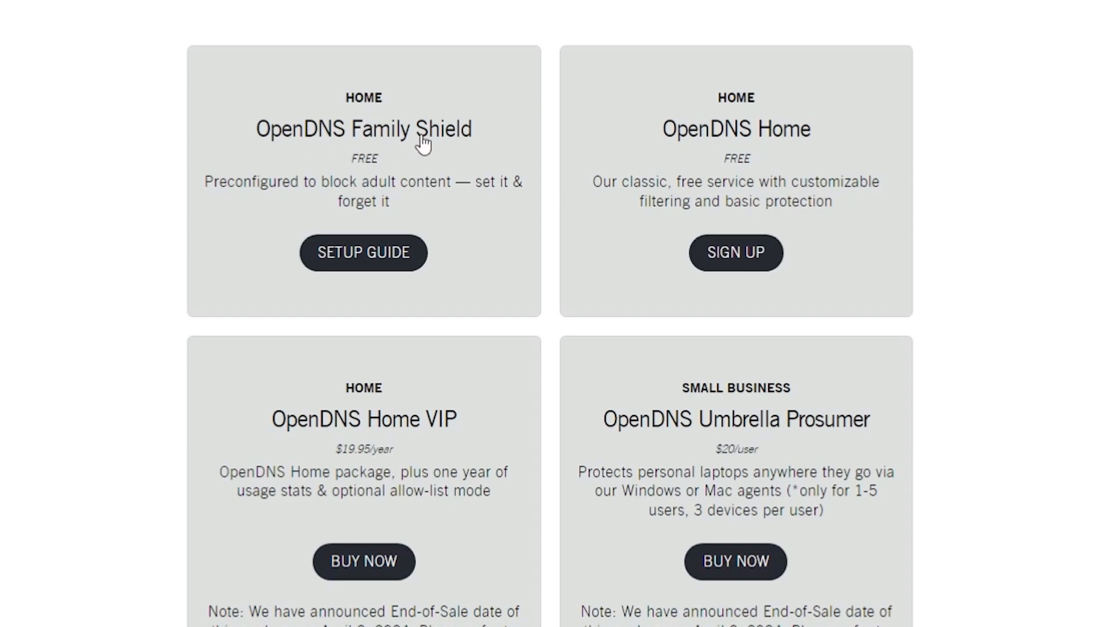
mouse_move(346, 195)
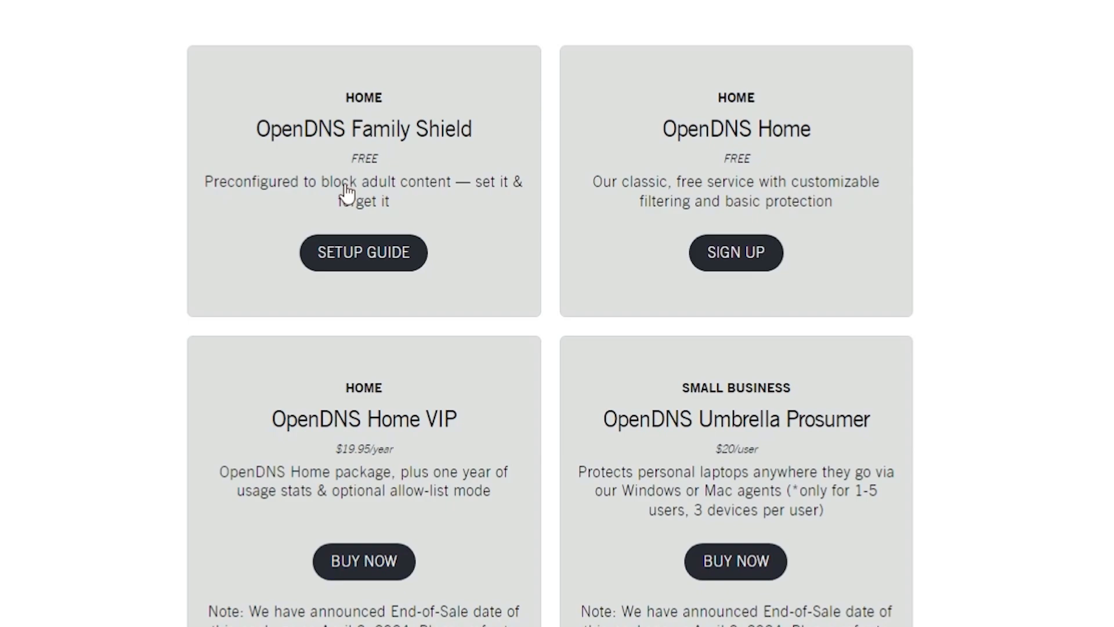
mouse_move(402, 204)
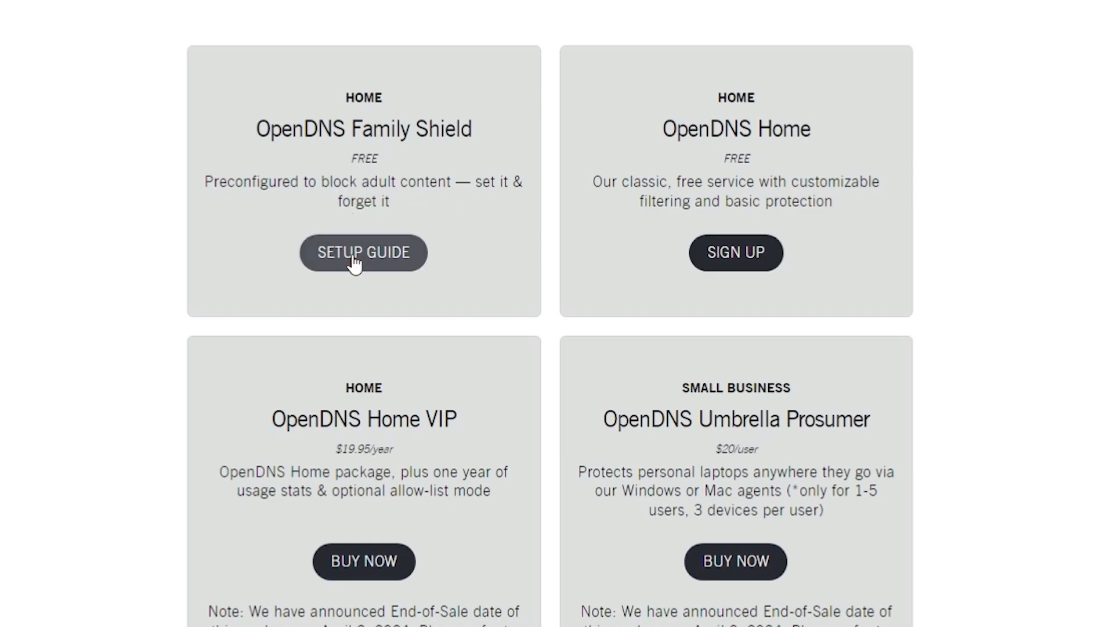
Open the Family Shield setup guide showing nameservers 208.67.222.123 and 208.67.220.123.
left_click(364, 252)
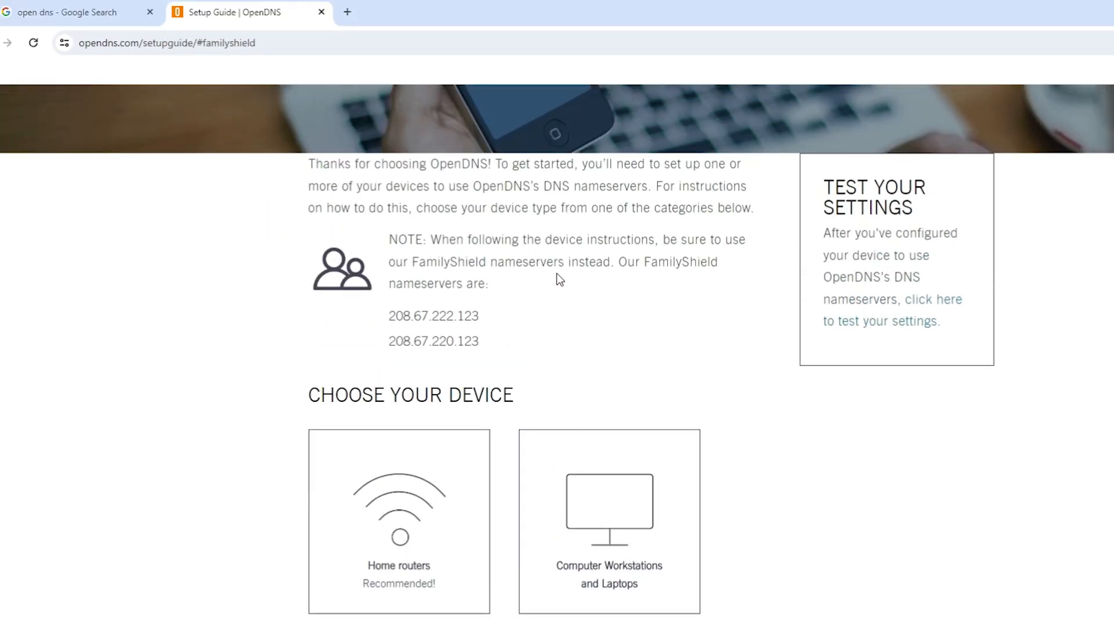
scroll("down", 3)
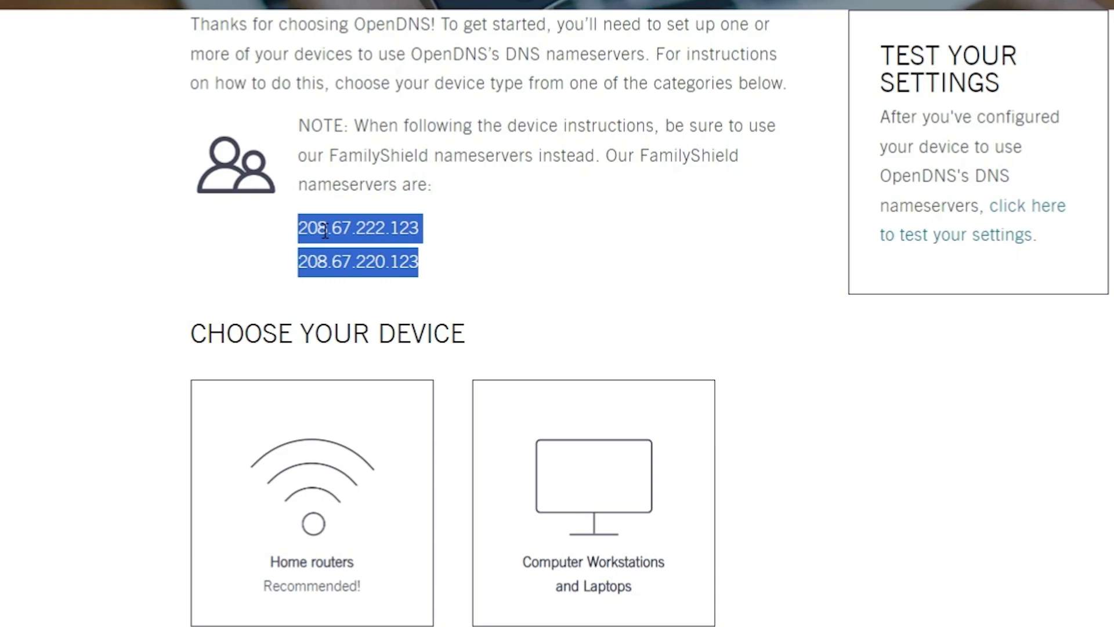
scroll("down", 3)
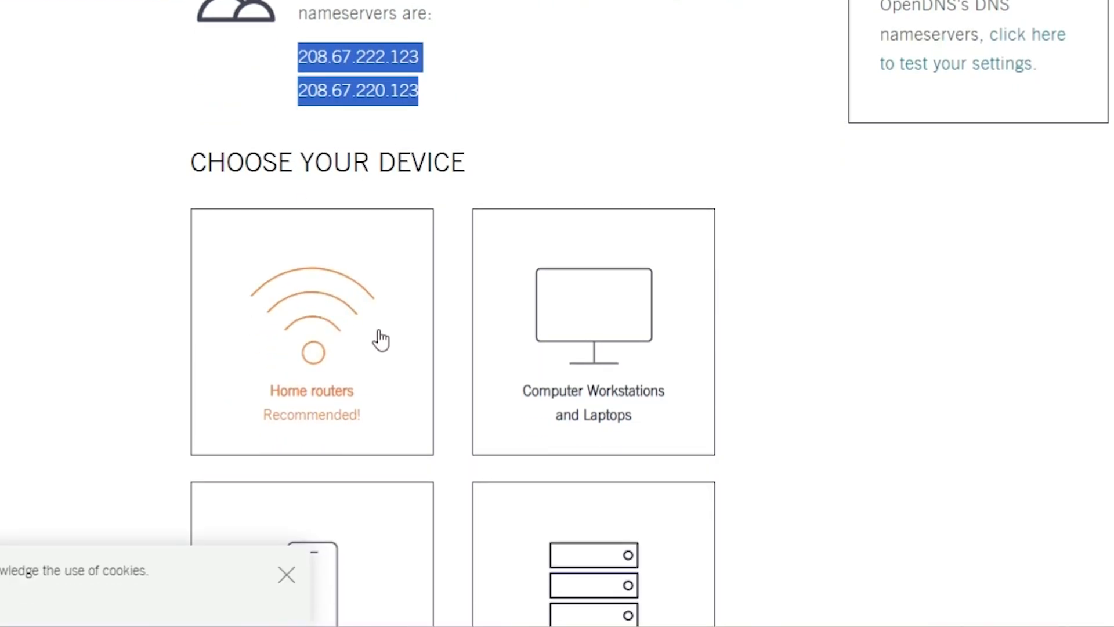
mouse_move(582, 336)
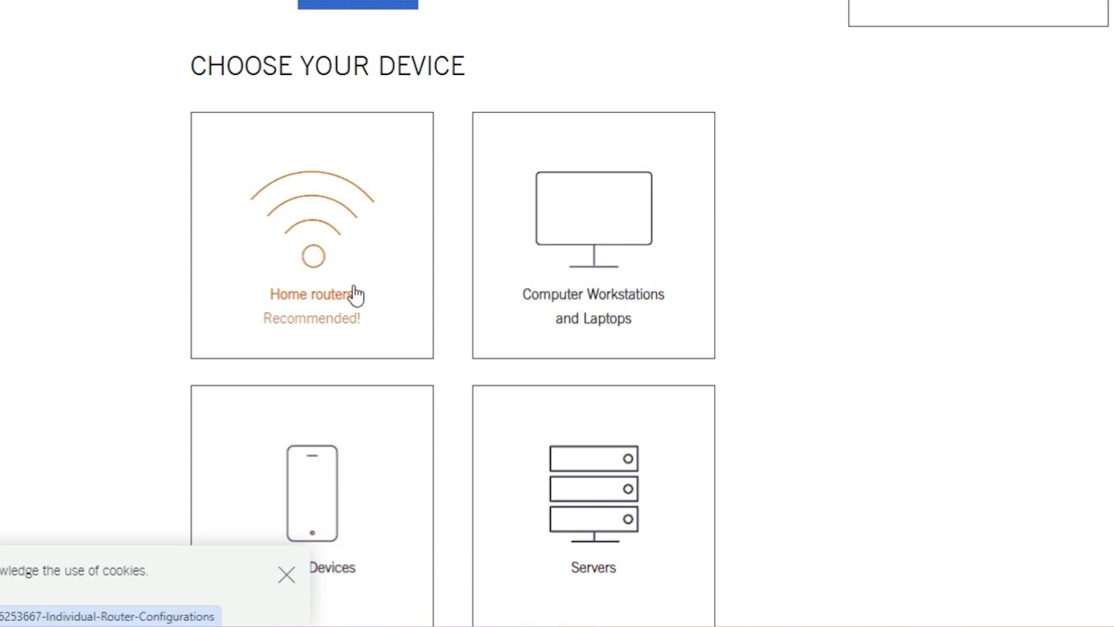
scroll("up", 3)
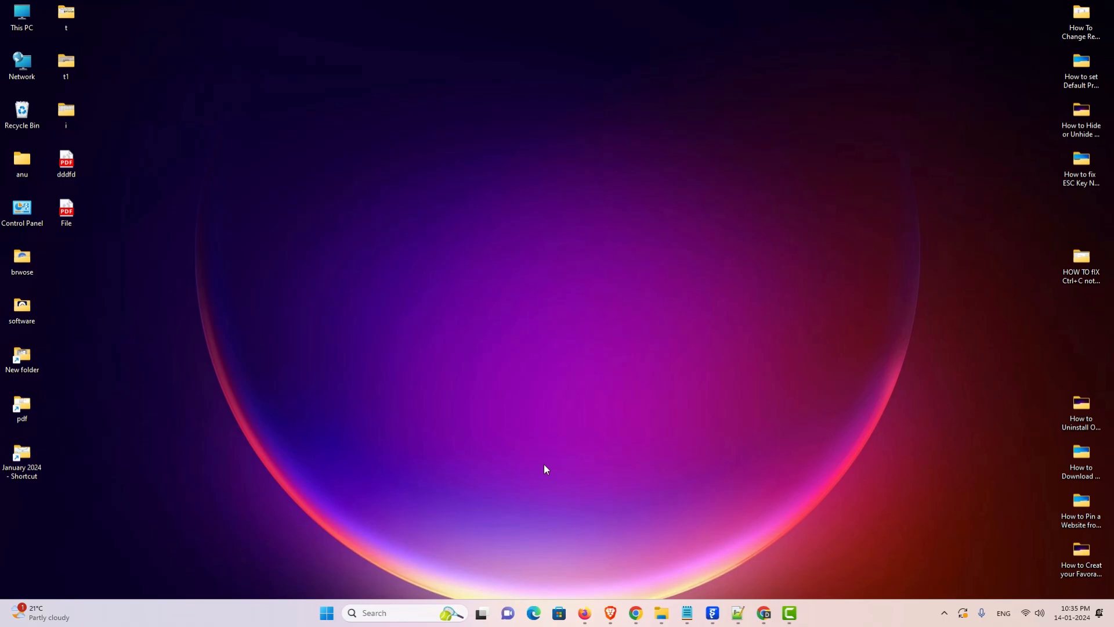
mouse_move(395, 567)
type("c")
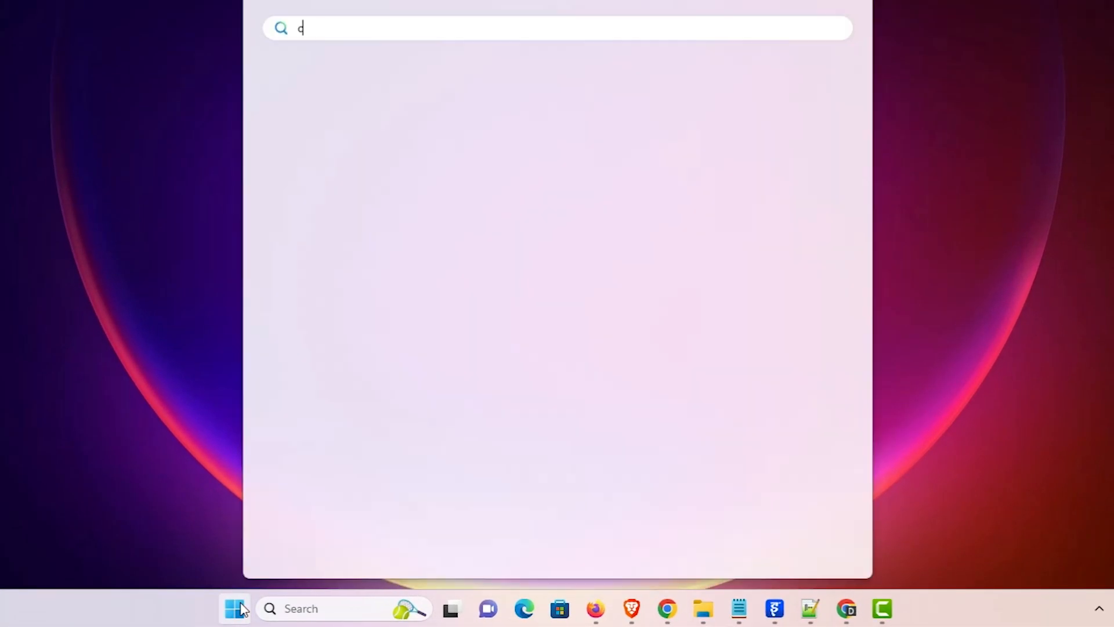
Search Start for Control Panel and go to Network and Sharing Centre.
type("on")
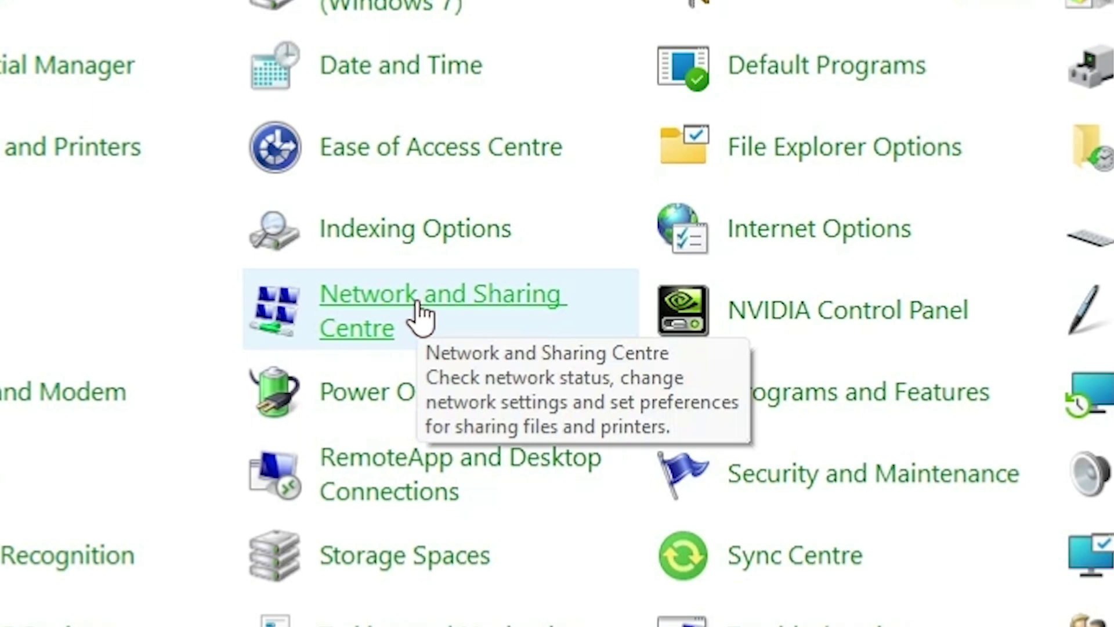
mouse_move(534, 309)
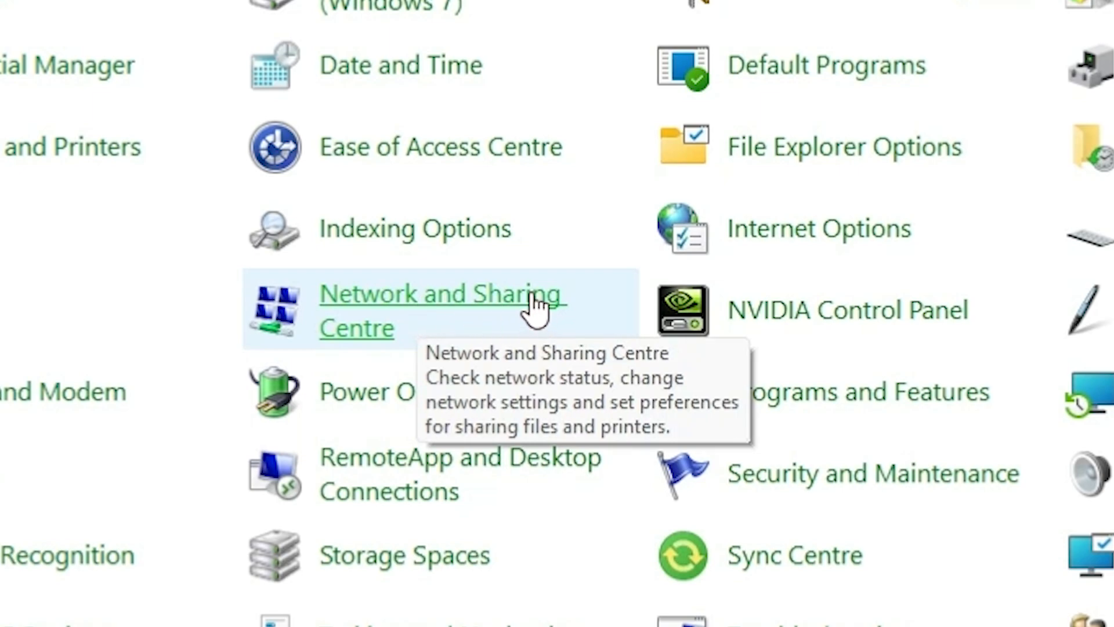
left_click(438, 311)
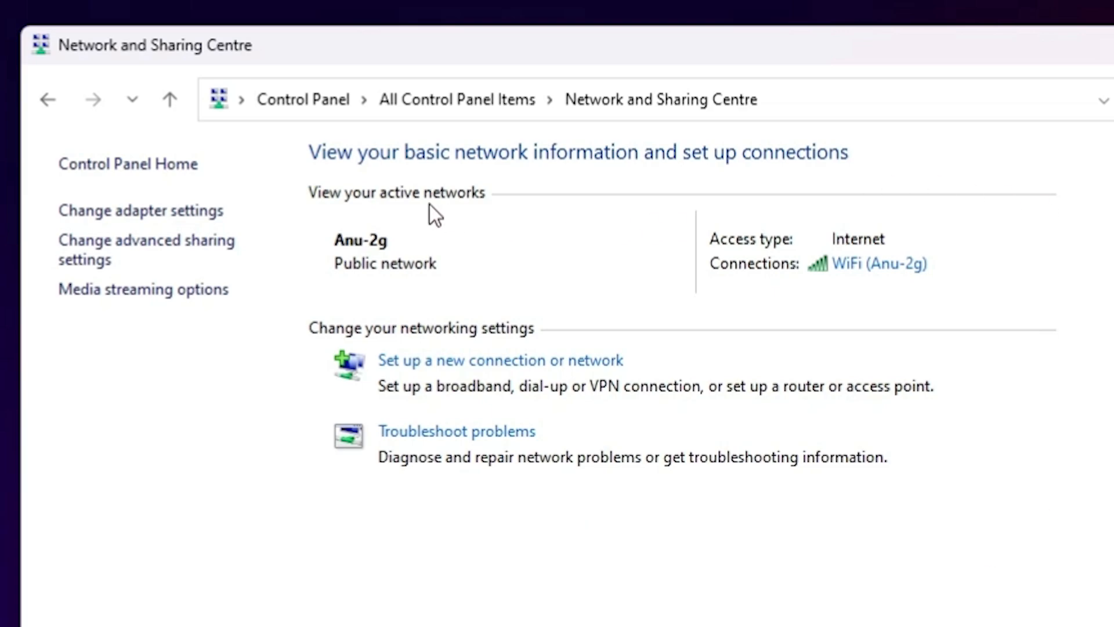
mouse_move(352, 274)
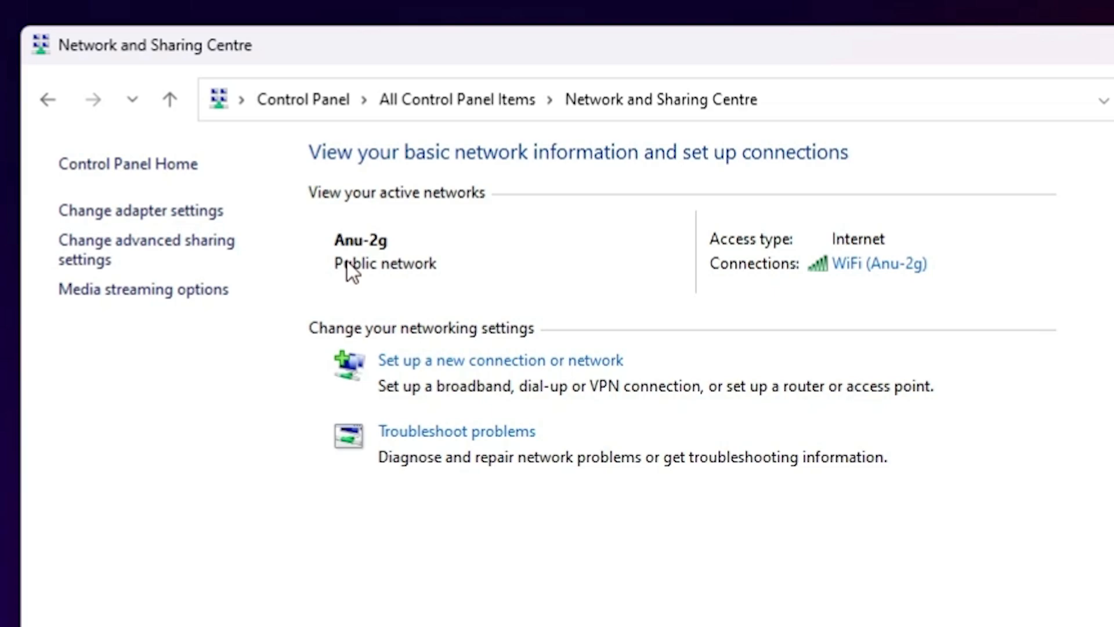
mouse_move(959, 206)
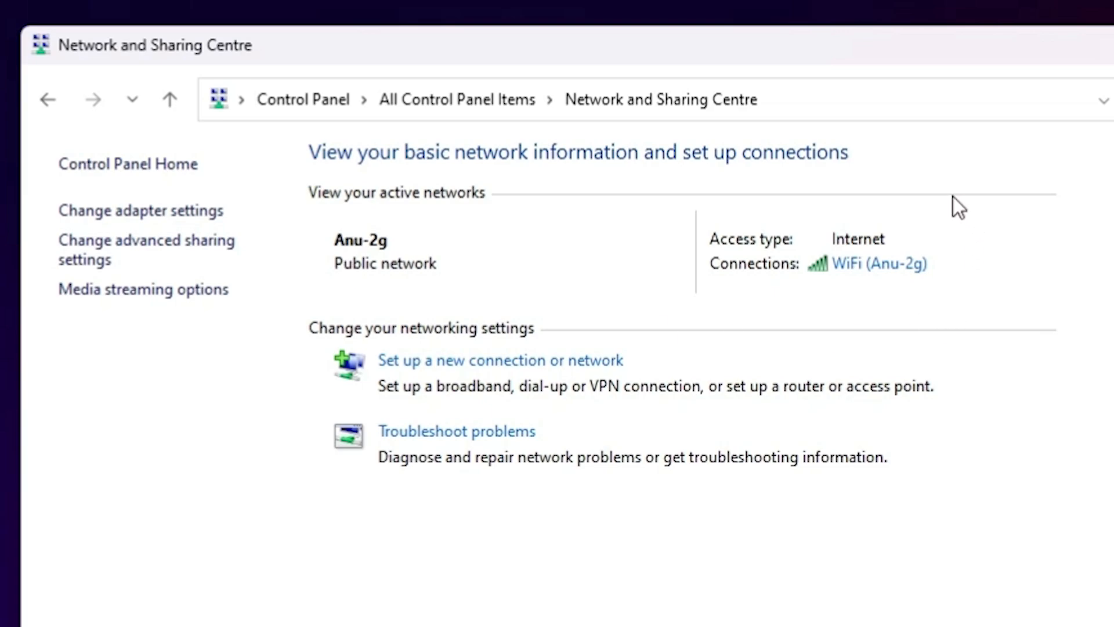
mouse_move(753, 269)
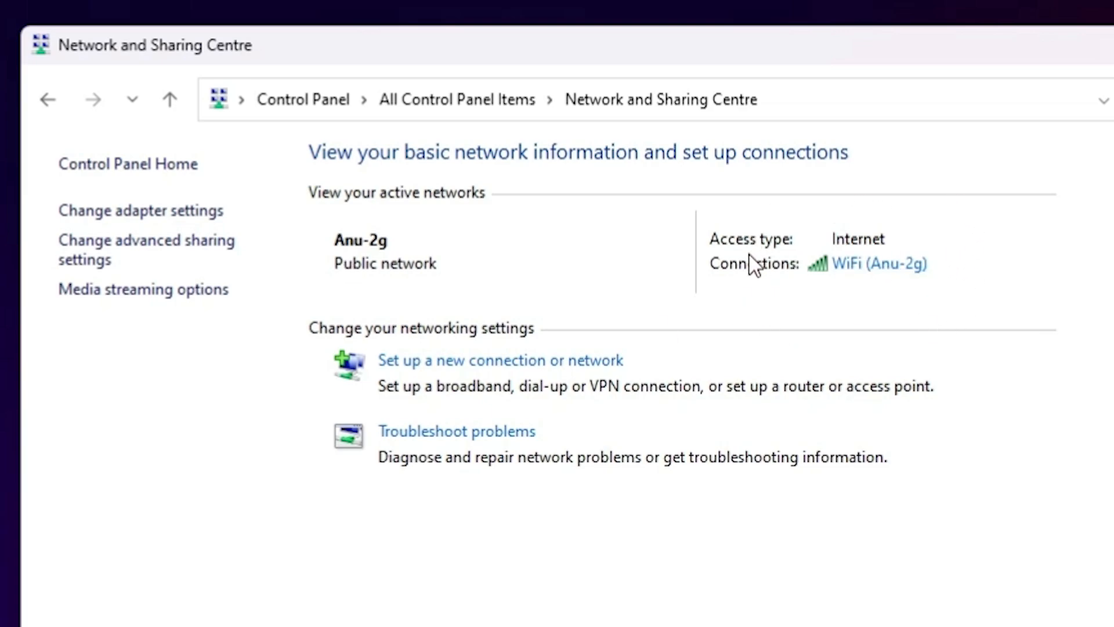
mouse_move(1038, 276)
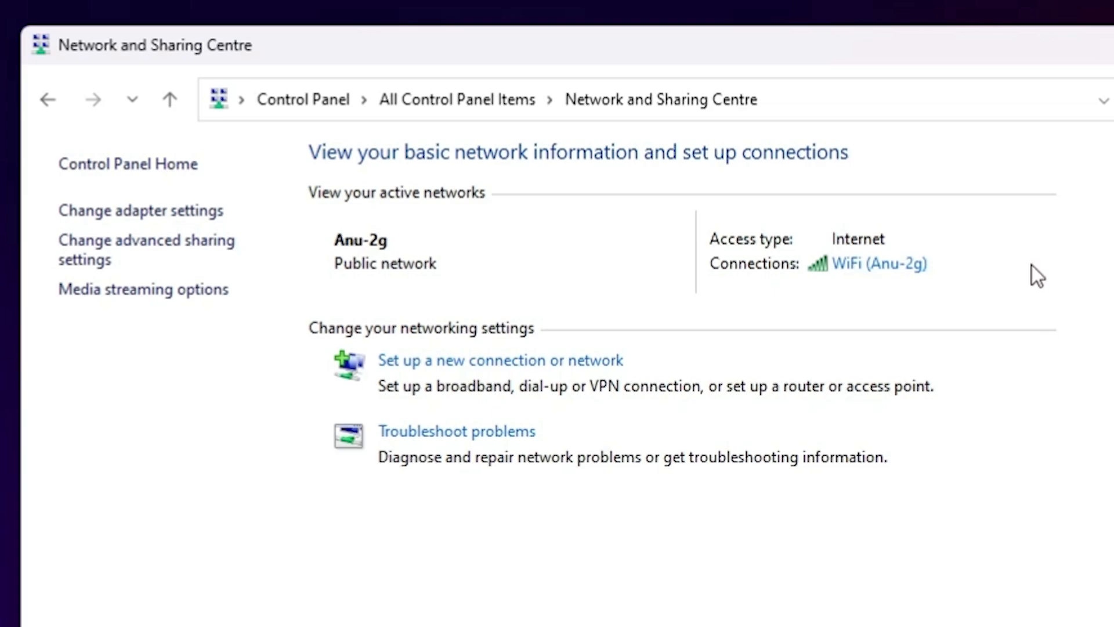
mouse_move(415, 216)
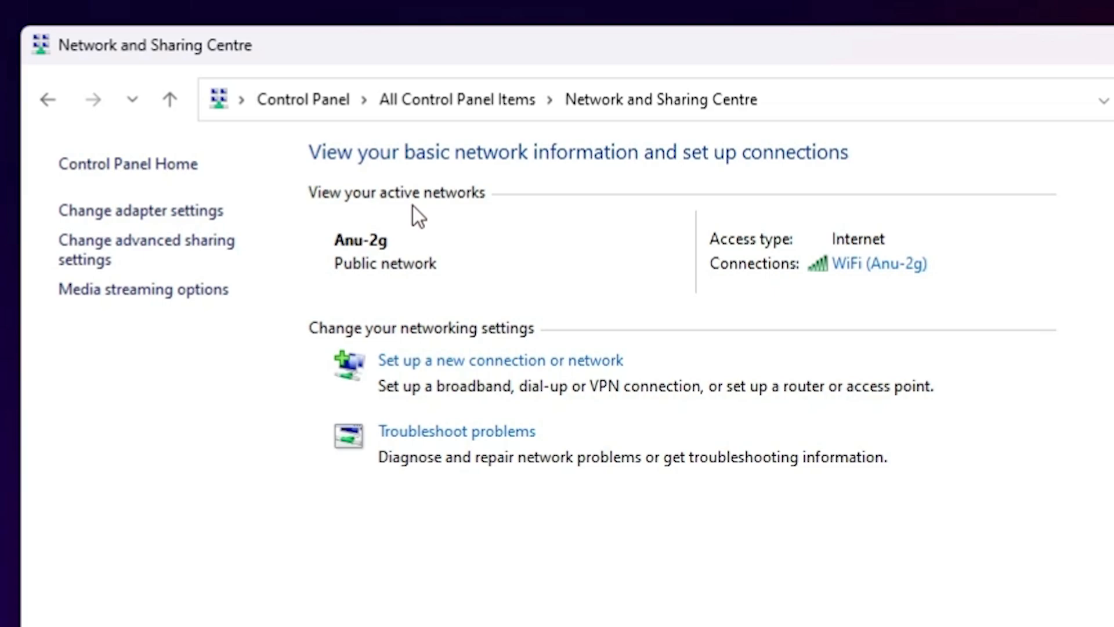
mouse_move(151, 240)
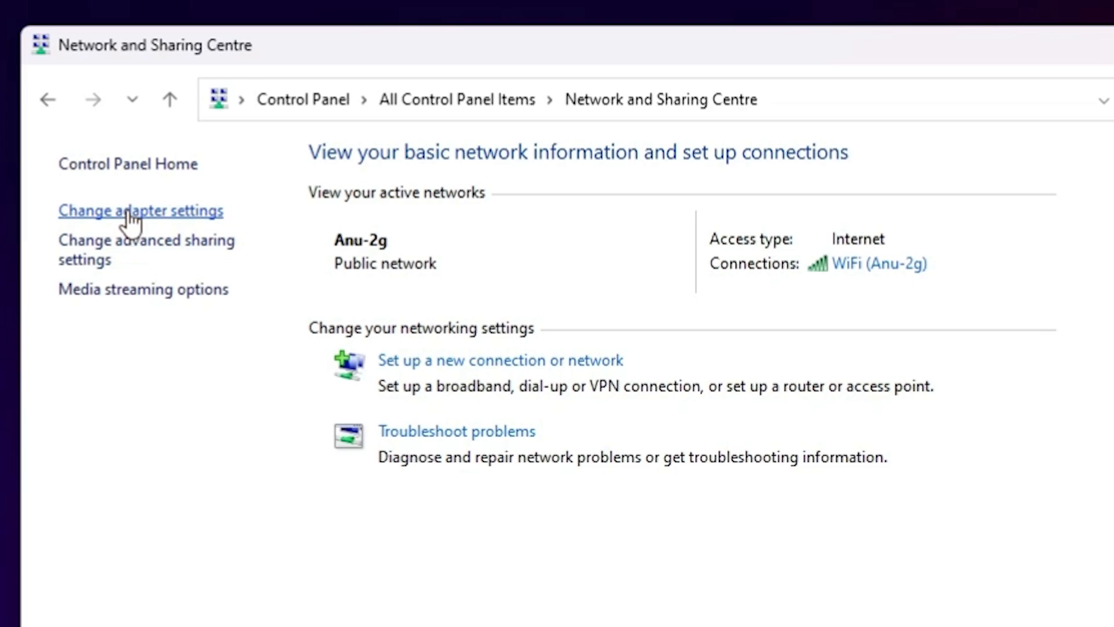
mouse_move(131, 231)
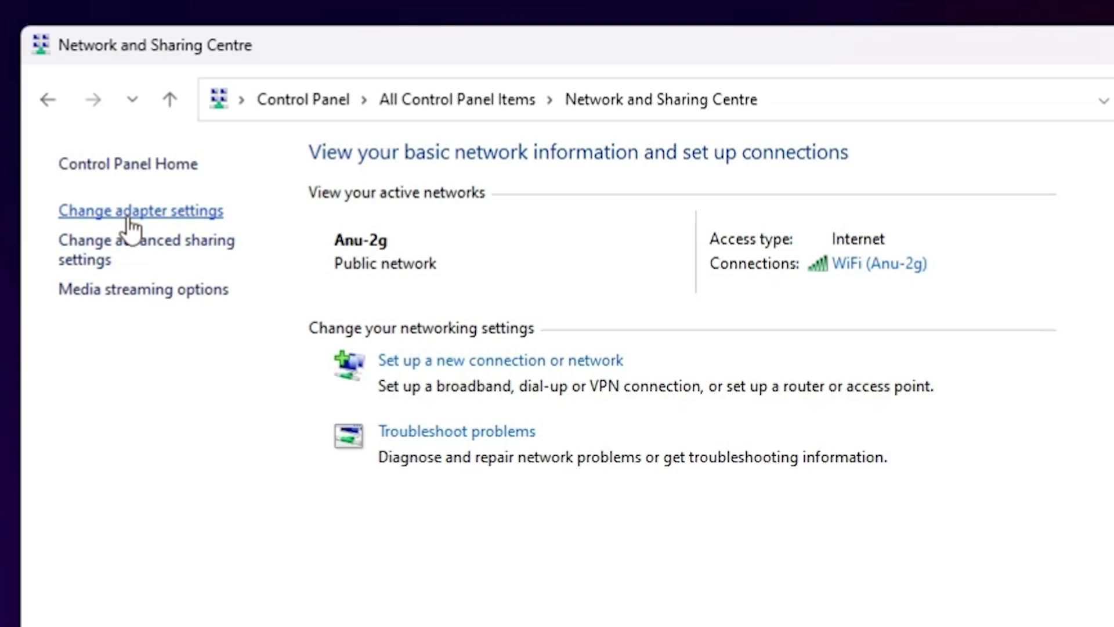
Show the adapter list with Ethernet, Ethernet 2 and WiFi on Anu-2g.
left_click(140, 210)
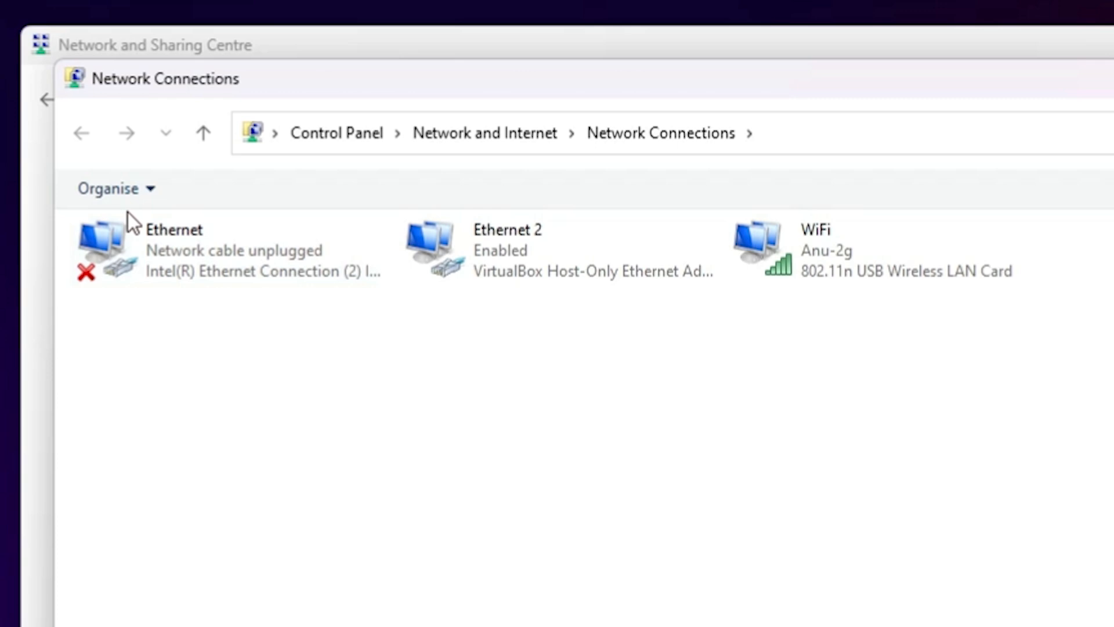
mouse_move(209, 260)
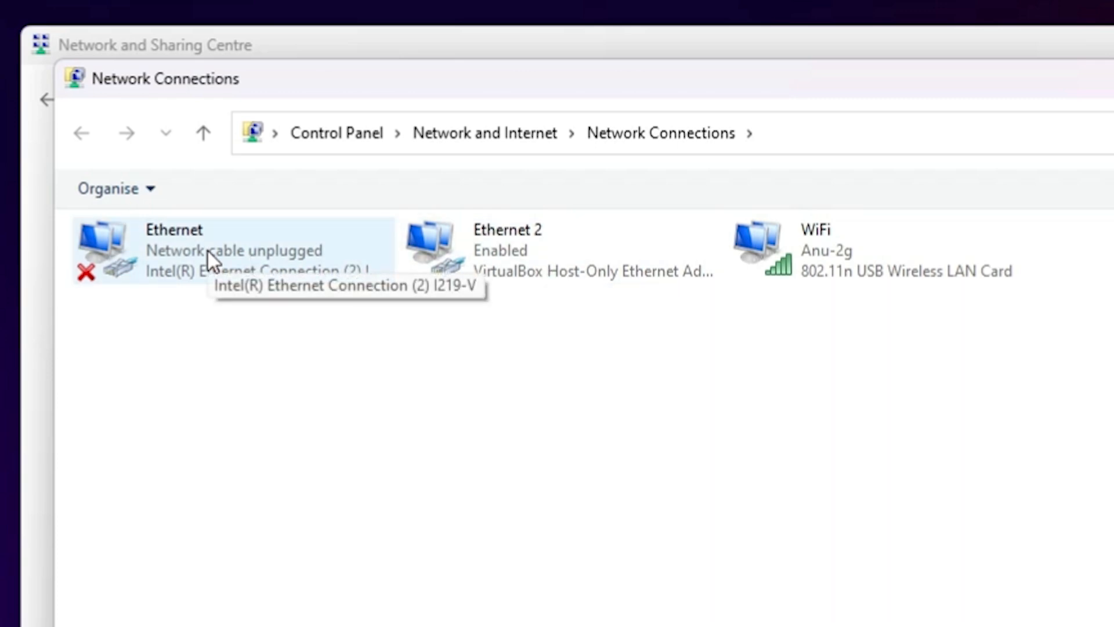
mouse_move(237, 300)
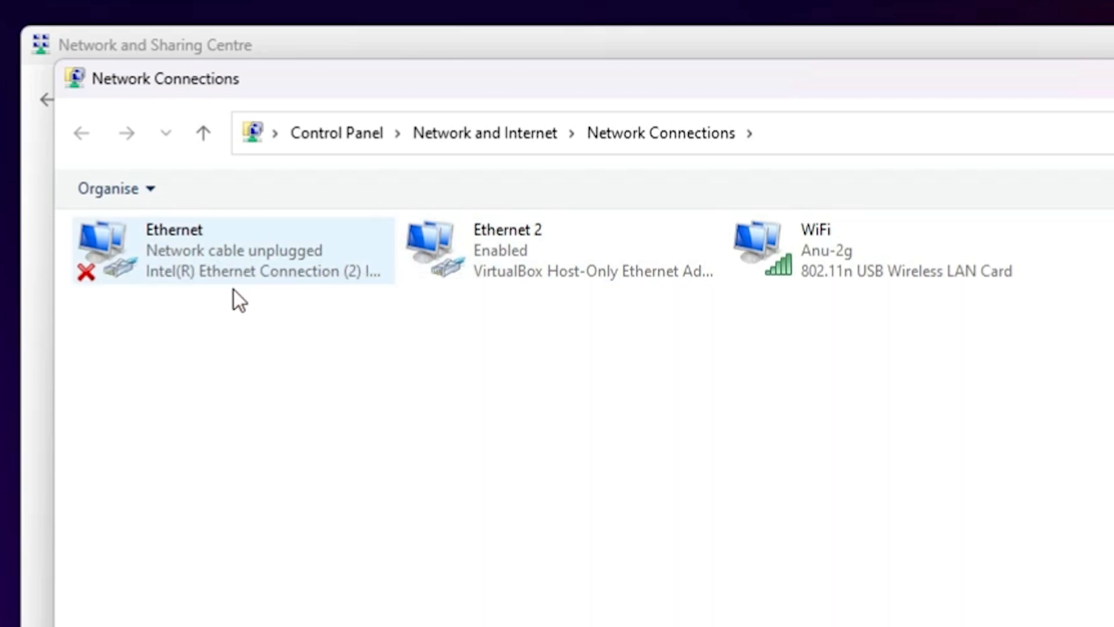
mouse_move(892, 224)
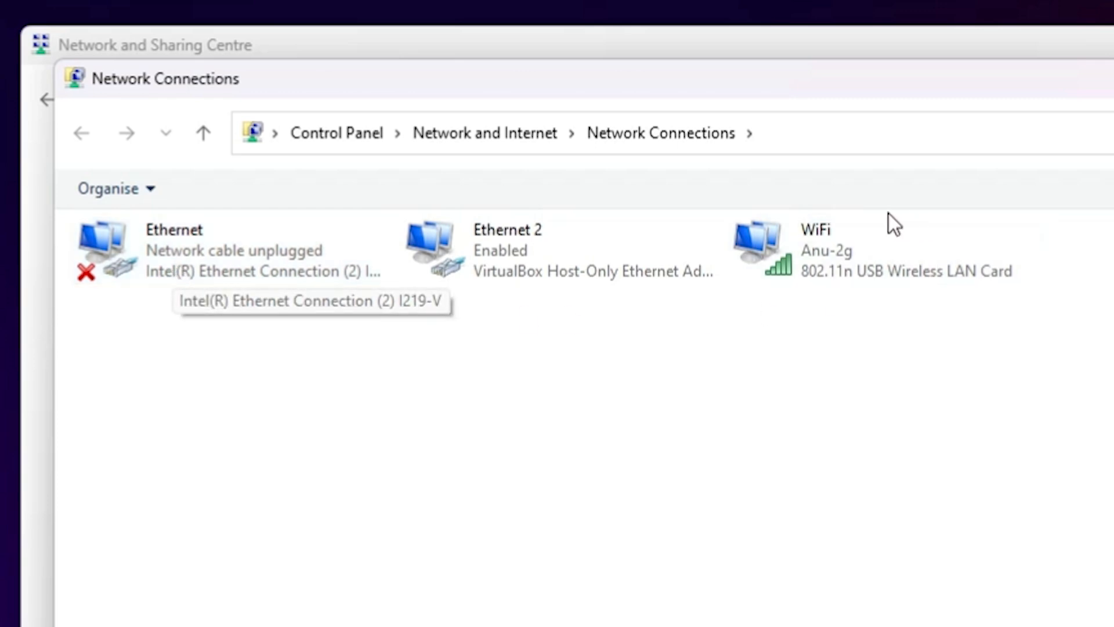
mouse_move(799, 245)
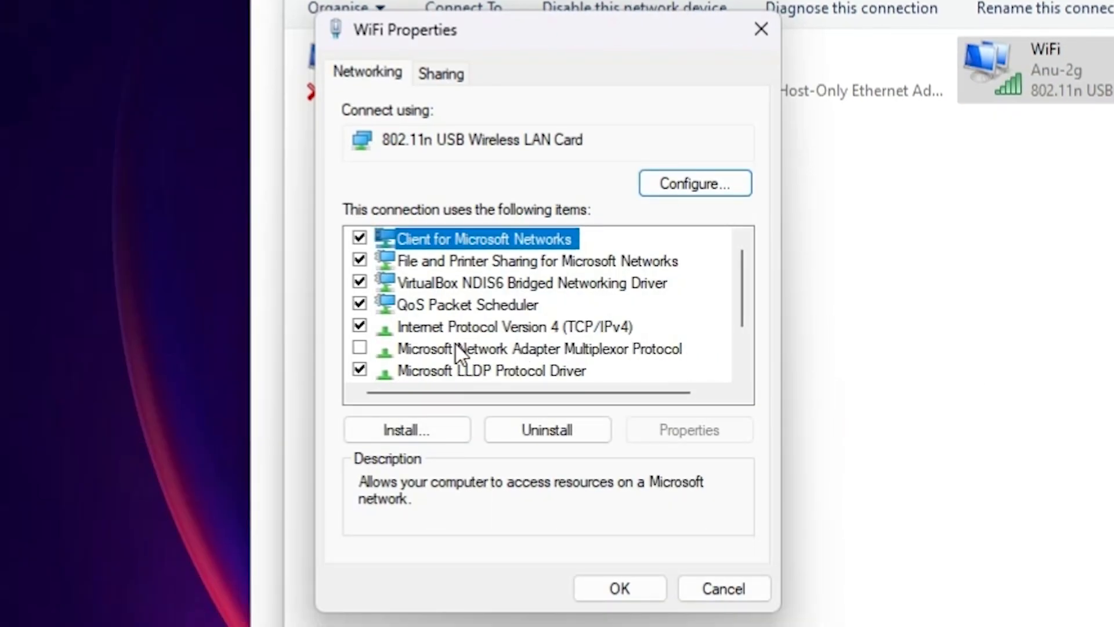
mouse_move(498, 339)
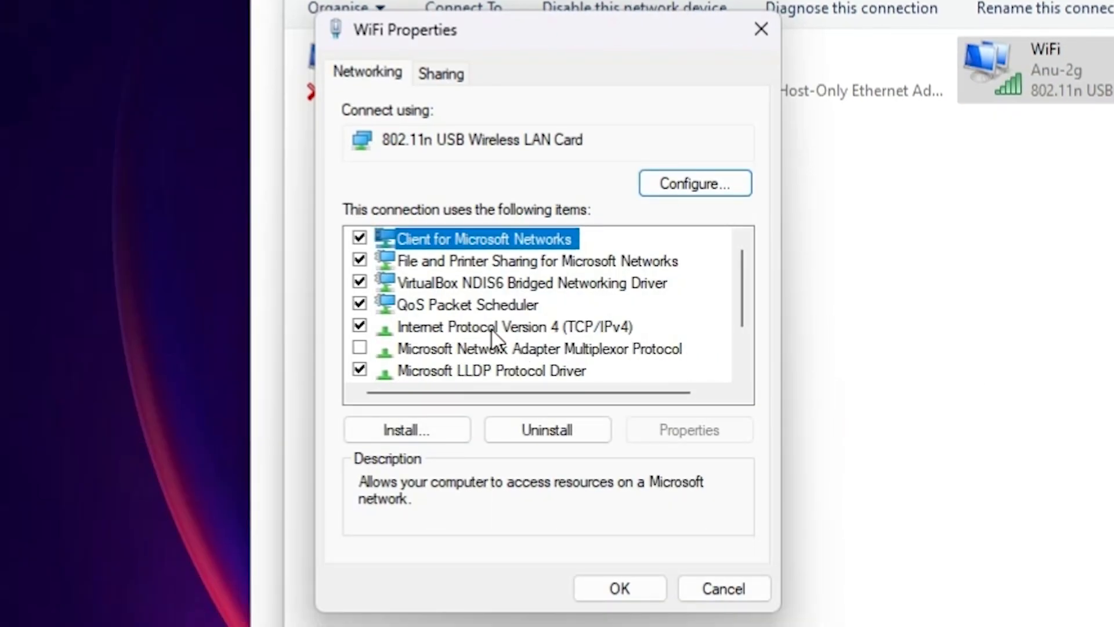
Select Internet Protocol Version 4 (TCP/IPv4) in the WiFi Properties list.
left_click(497, 326)
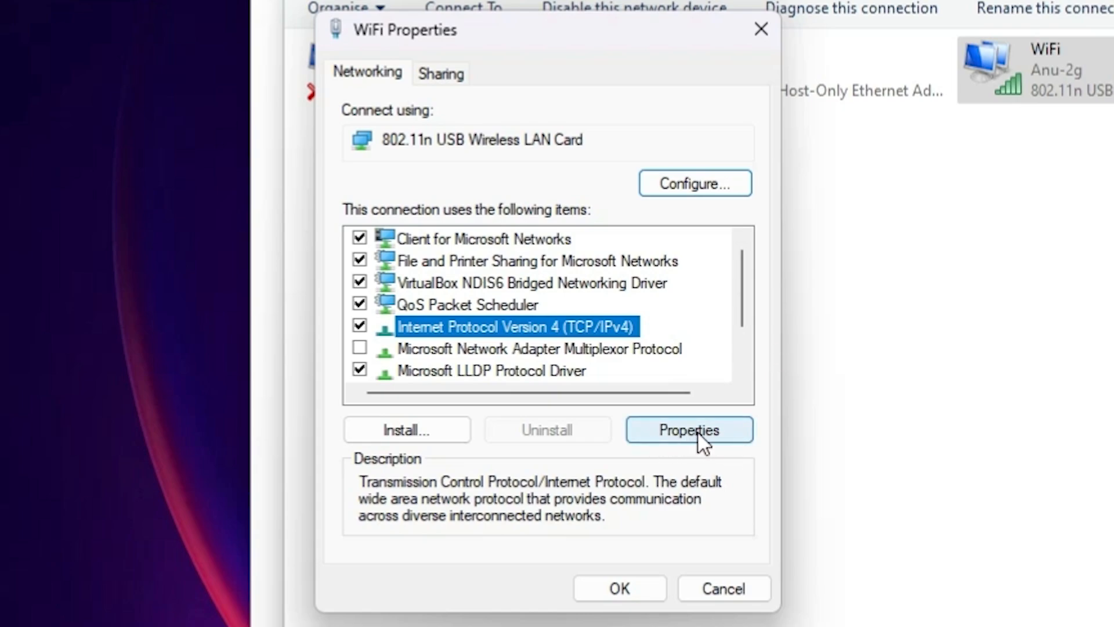
Set IPv4 DNS servers manually to 208.67.222.123 and 208.67.220.123 and confirm.
left_click(687, 429)
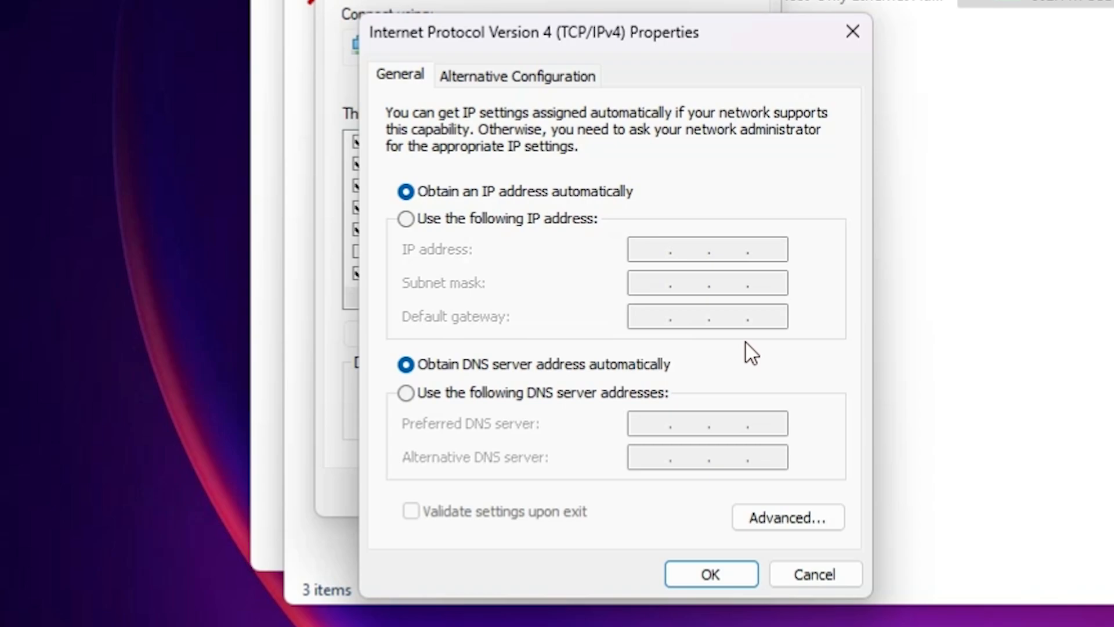
mouse_move(547, 405)
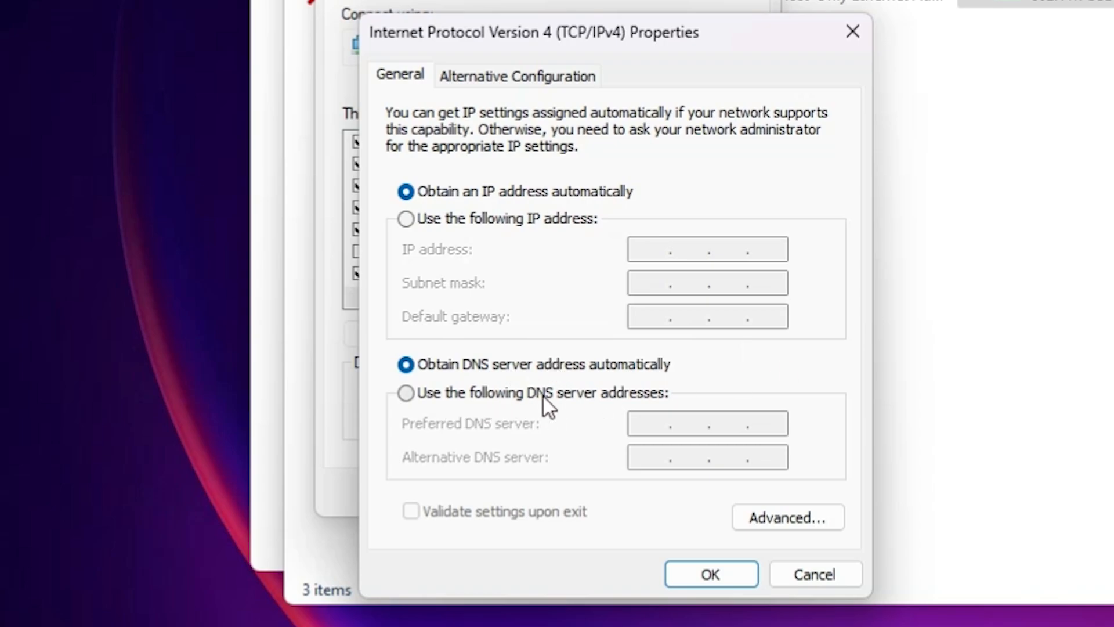
mouse_move(622, 412)
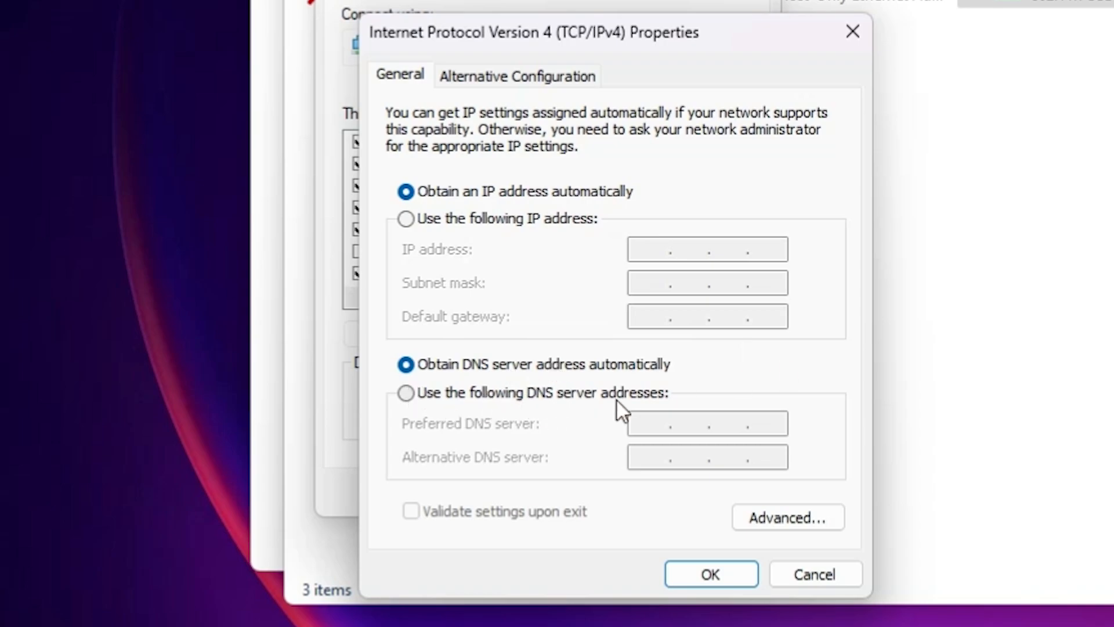
left_click(405, 393)
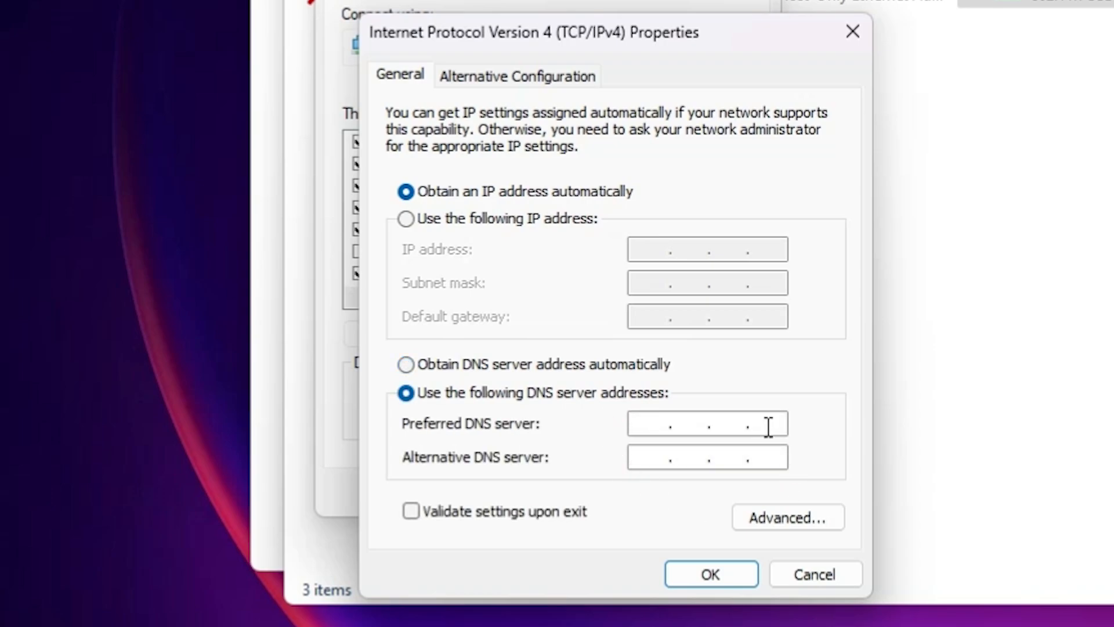
mouse_move(674, 424)
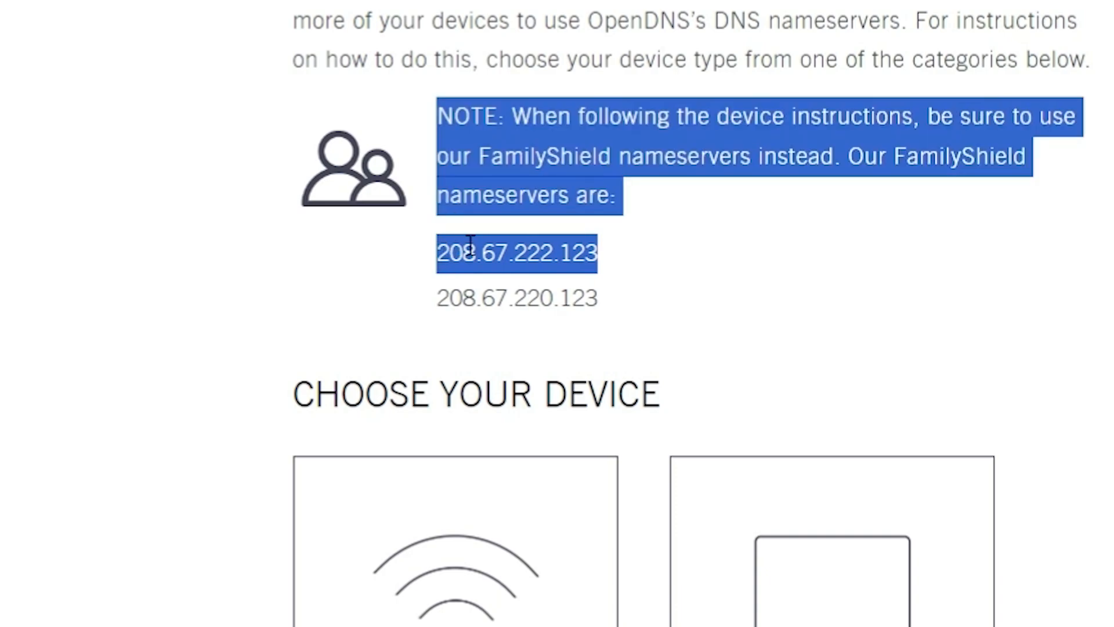
left_click(517, 253)
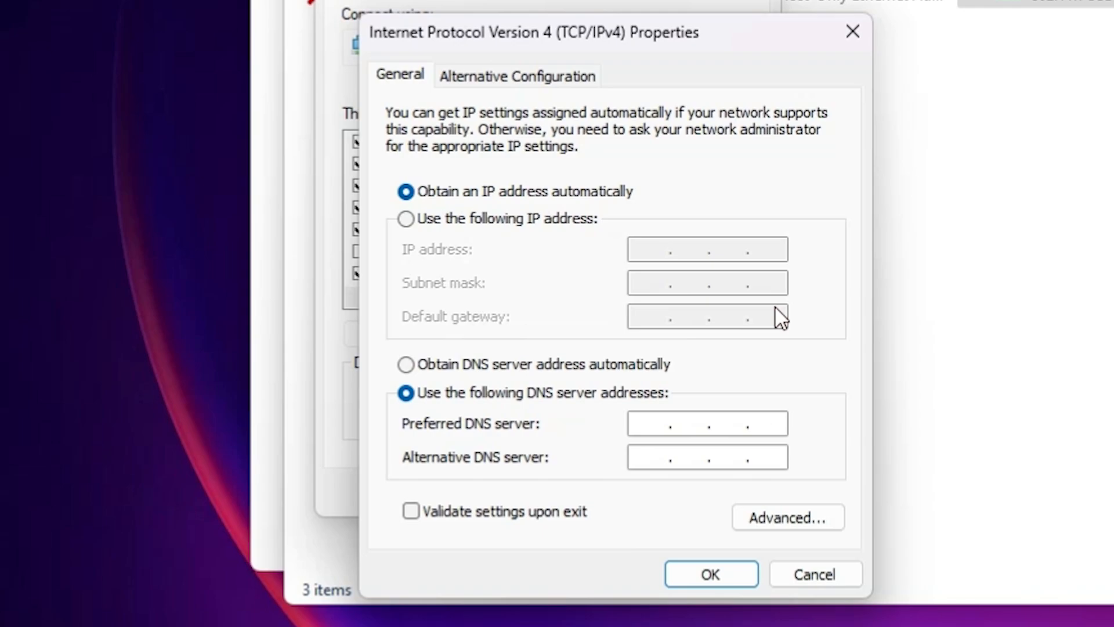
type("208.67.222.123")
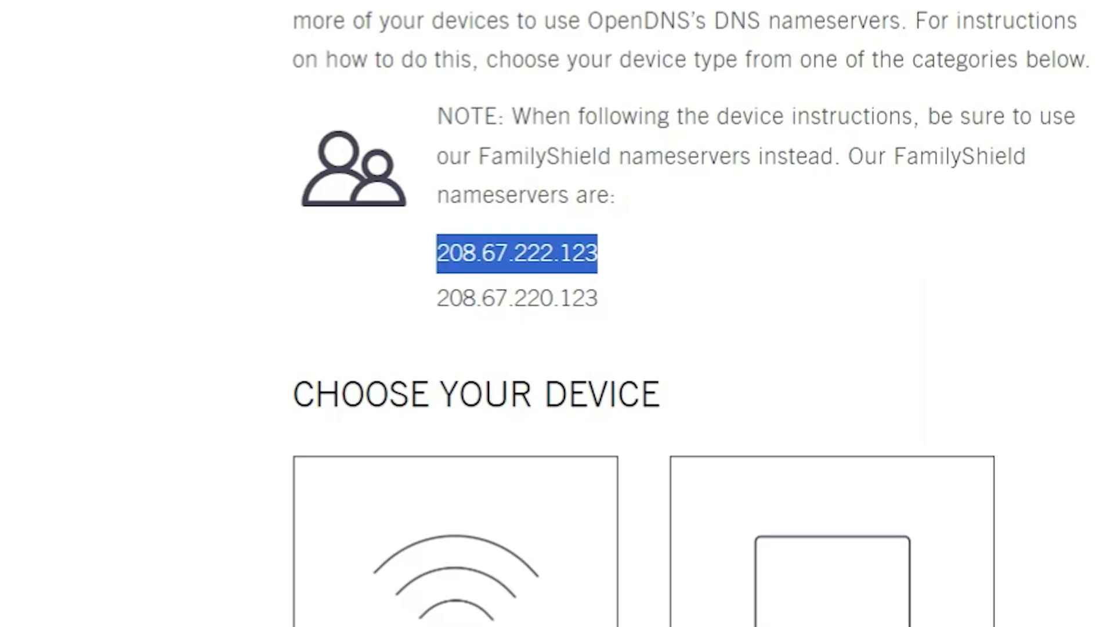
double_click(497, 297)
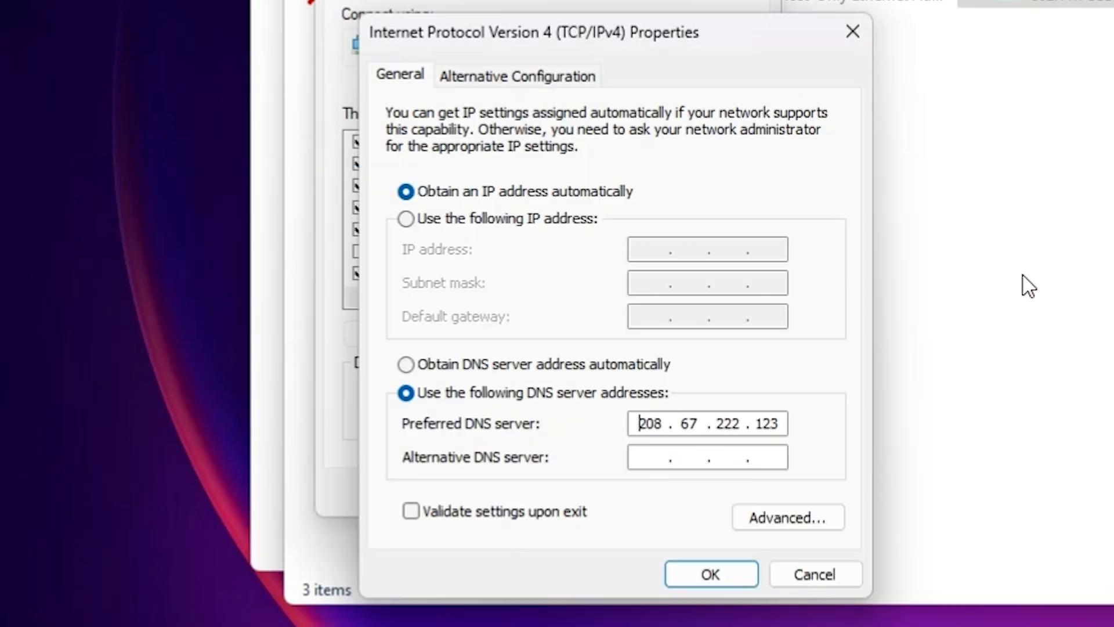
mouse_move(690, 497)
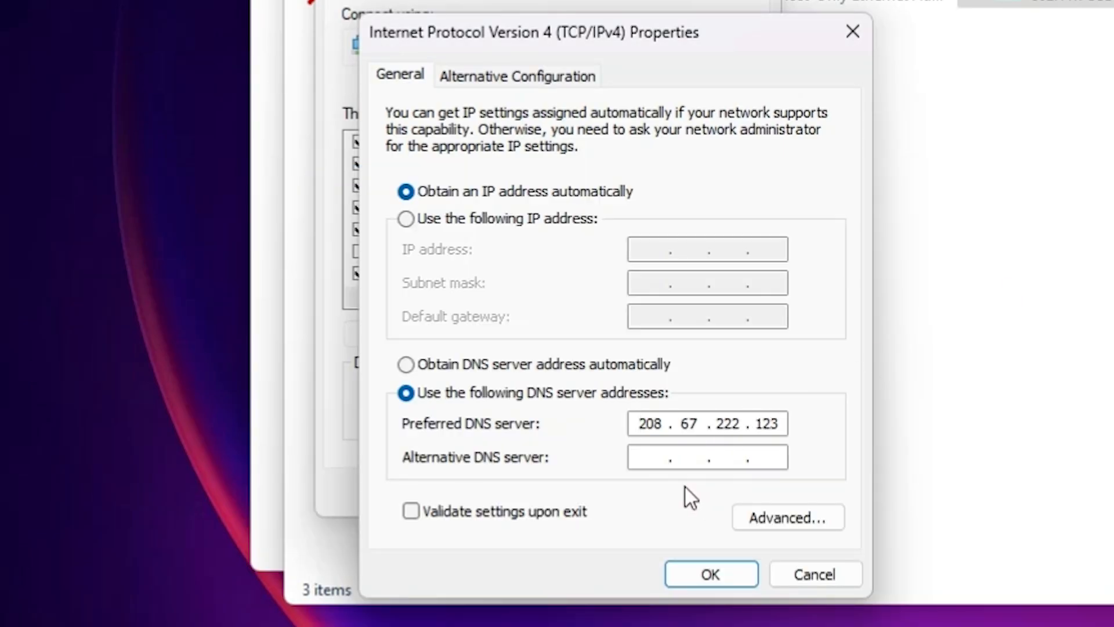
type("208.67.220.123")
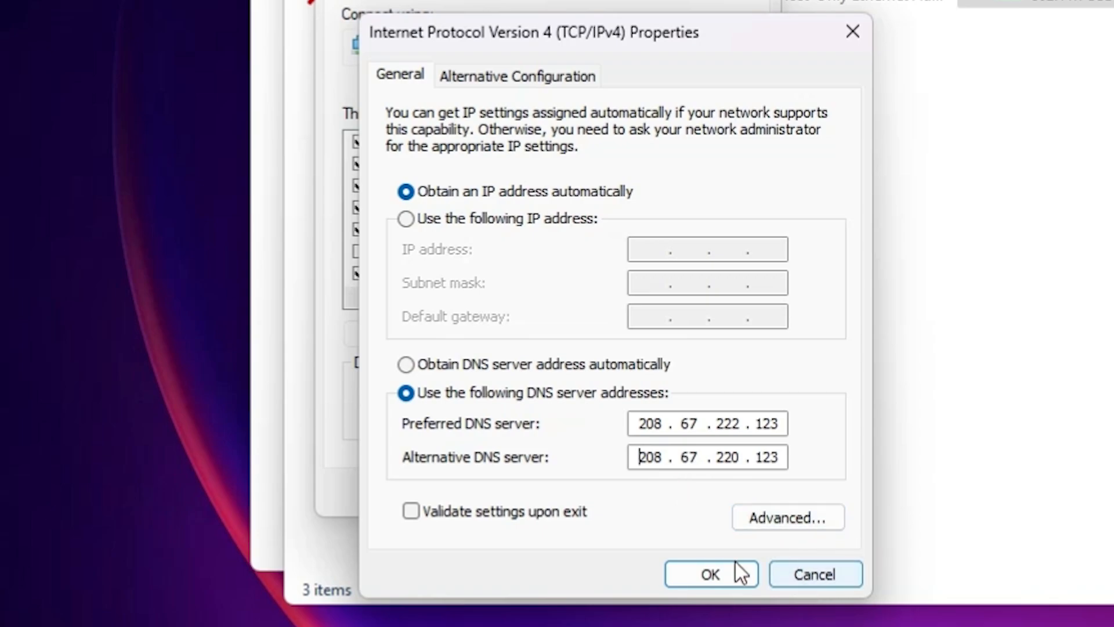
mouse_move(724, 535)
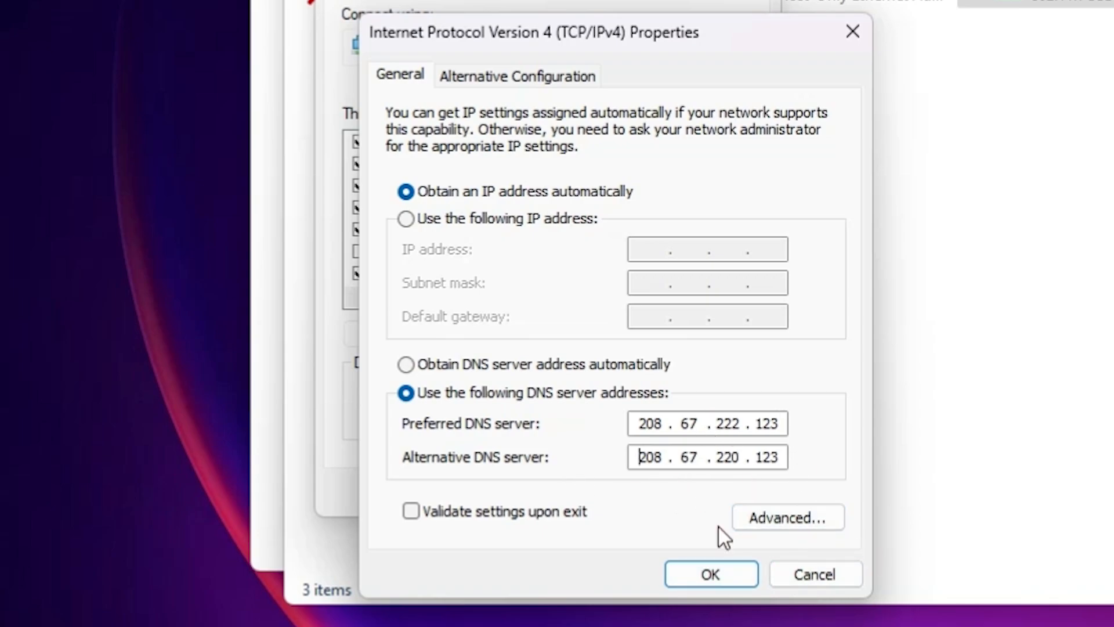
left_click(710, 574)
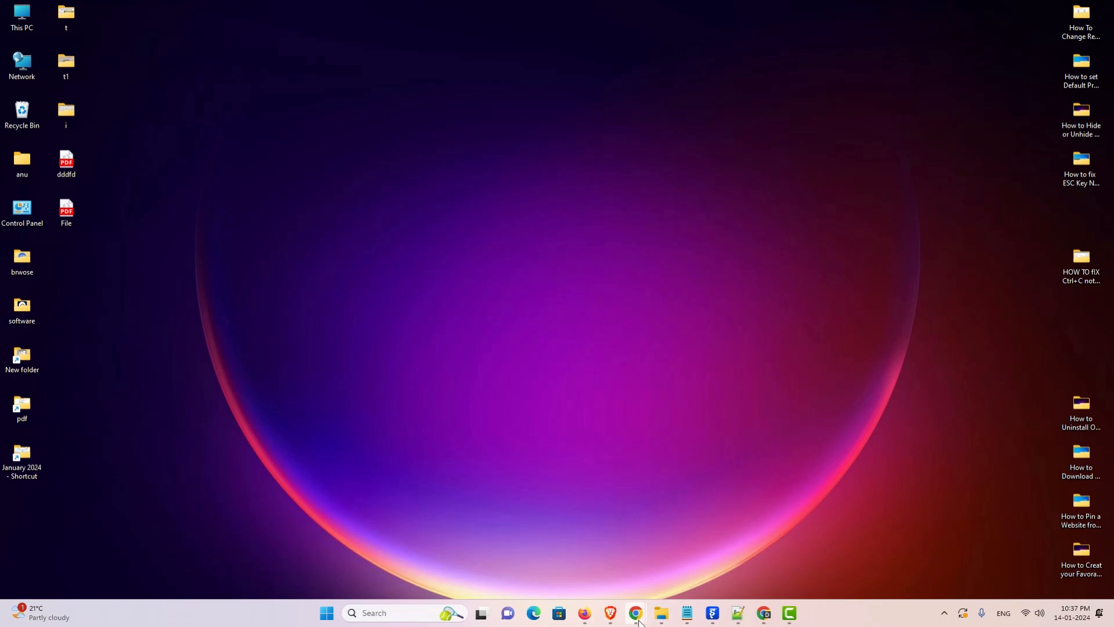
Bring Chrome back and start a new browser tab.
left_click(634, 612)
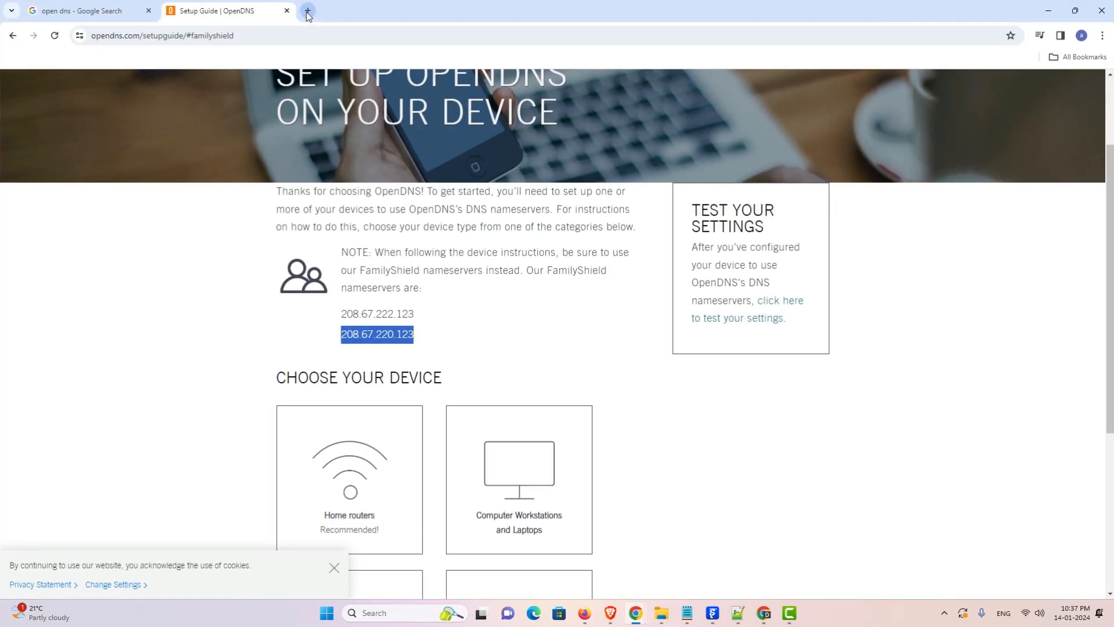
left_click(307, 10)
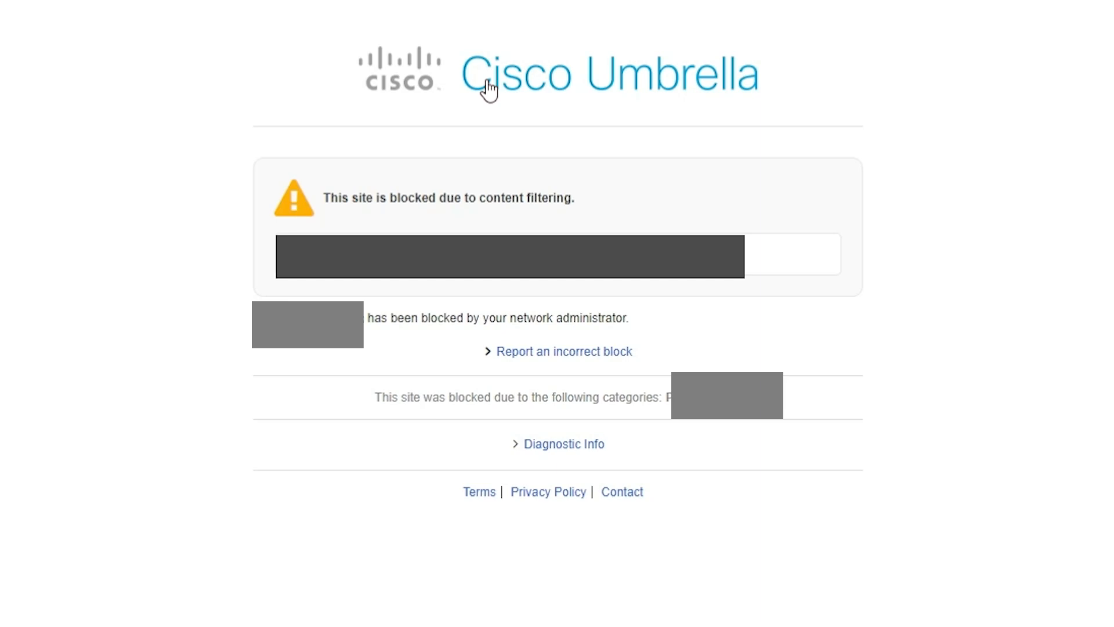
mouse_move(175, 497)
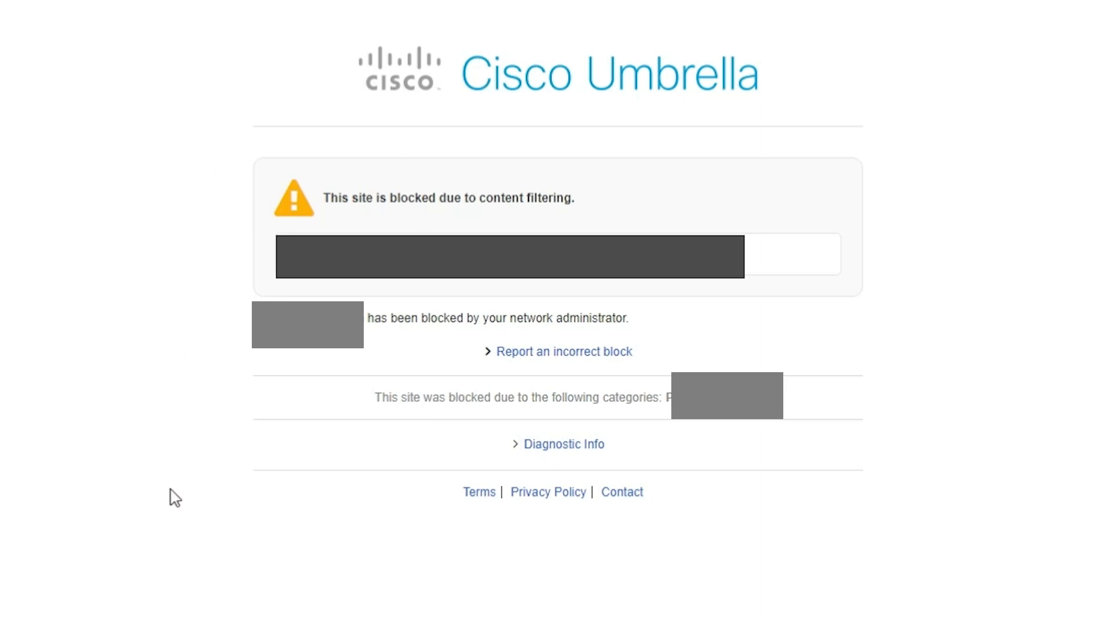
mouse_move(776, 553)
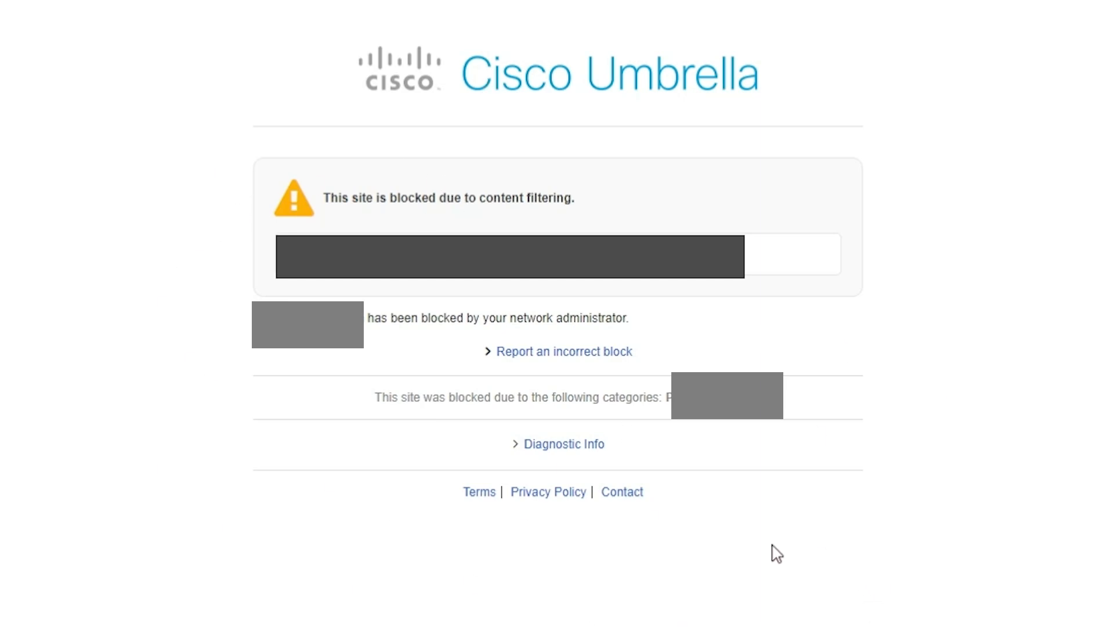